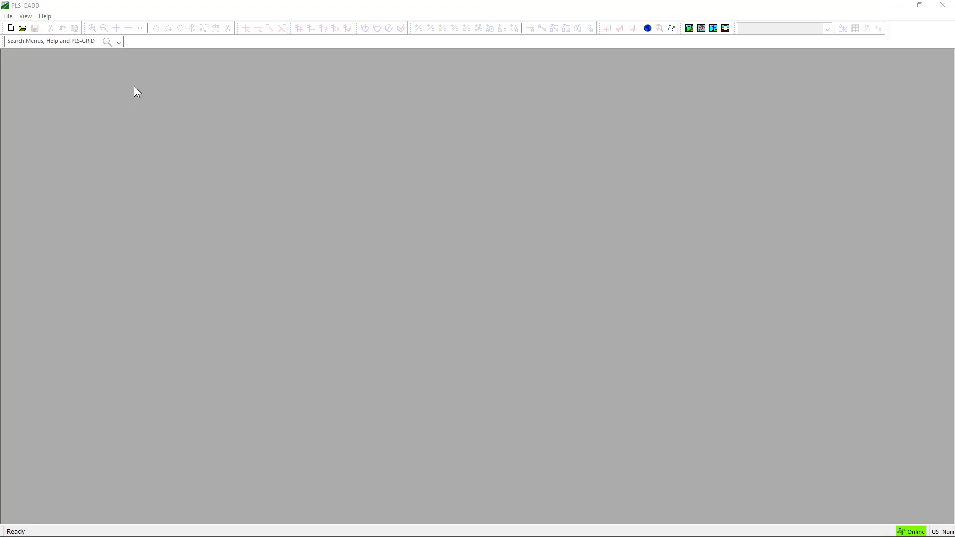
Step: Open demo.xyz from Public Documents\PLS\pls_cadd\examples\projects
{"action": "left_click", "coordinate": [8, 16]}
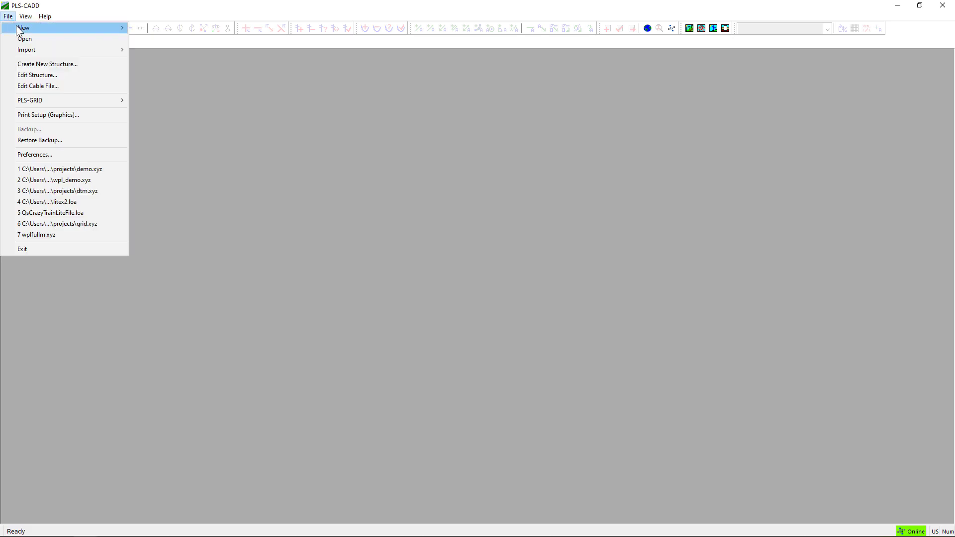
{"action": "left_click", "coordinate": [25, 38]}
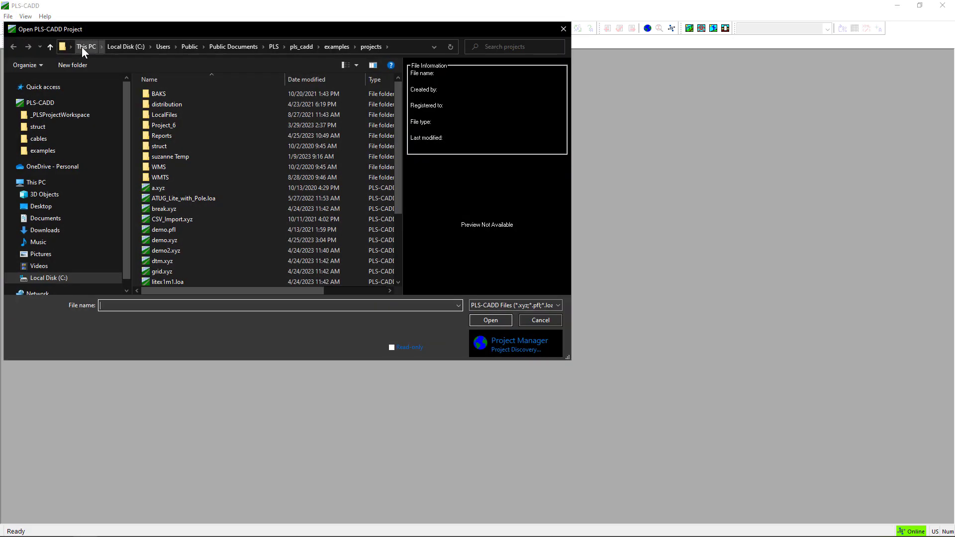
{"action": "left_click", "coordinate": [165, 240]}
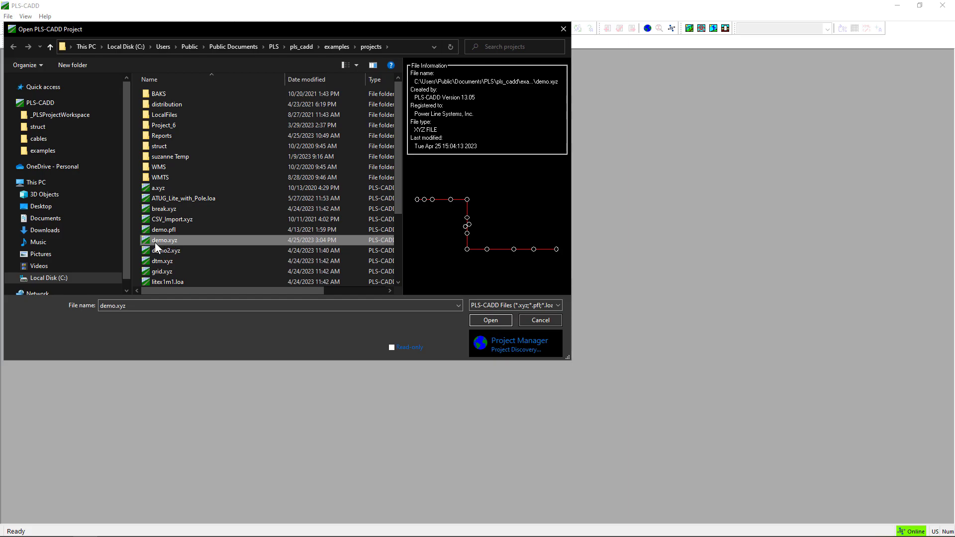
{"action": "left_click", "coordinate": [243, 46]}
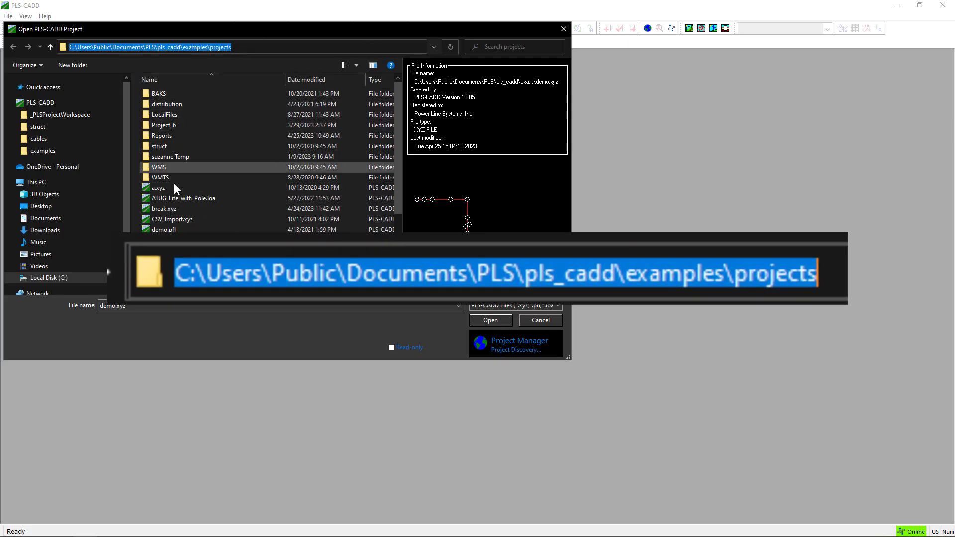
{"action": "left_click", "coordinate": [491, 319]}
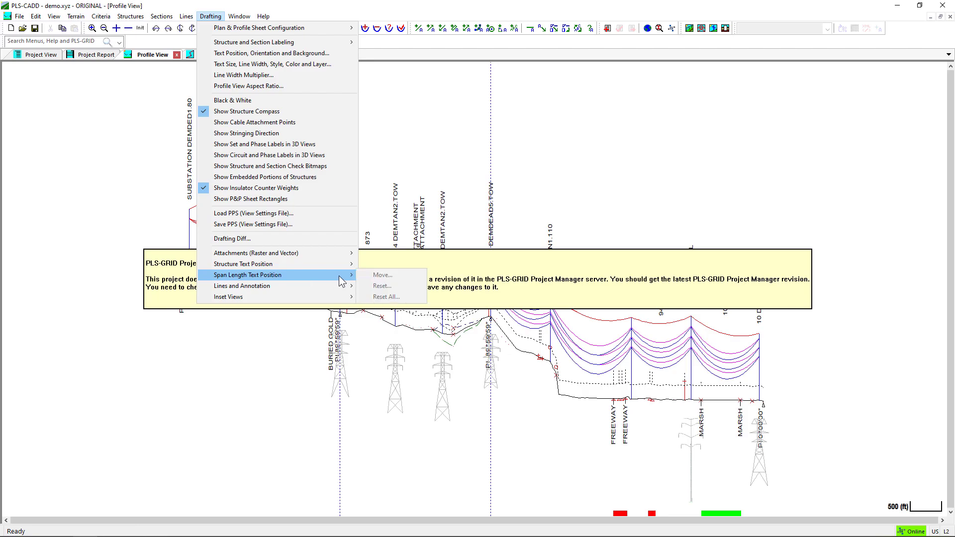
{"action": "mouse_move", "coordinate": [243, 263]}
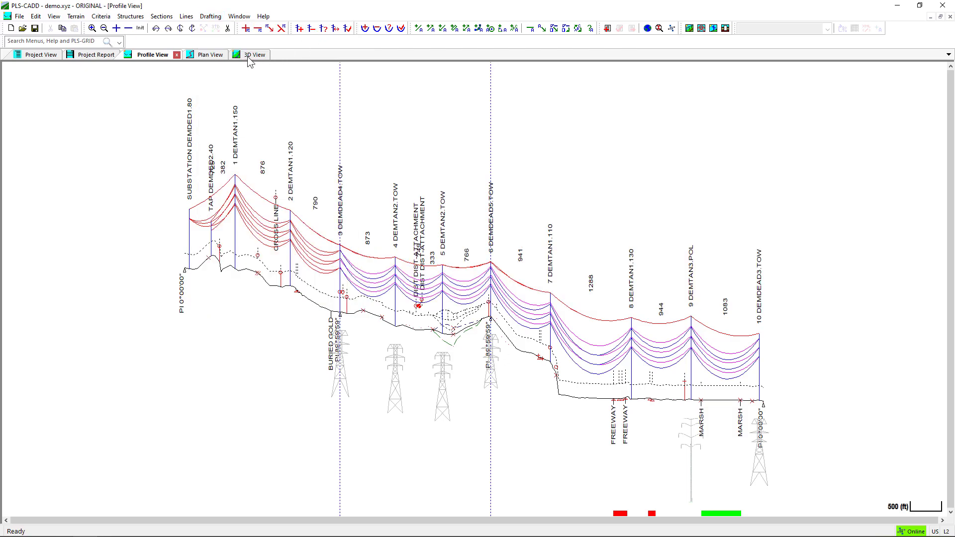
{"action": "mouse_move", "coordinate": [72, 56]}
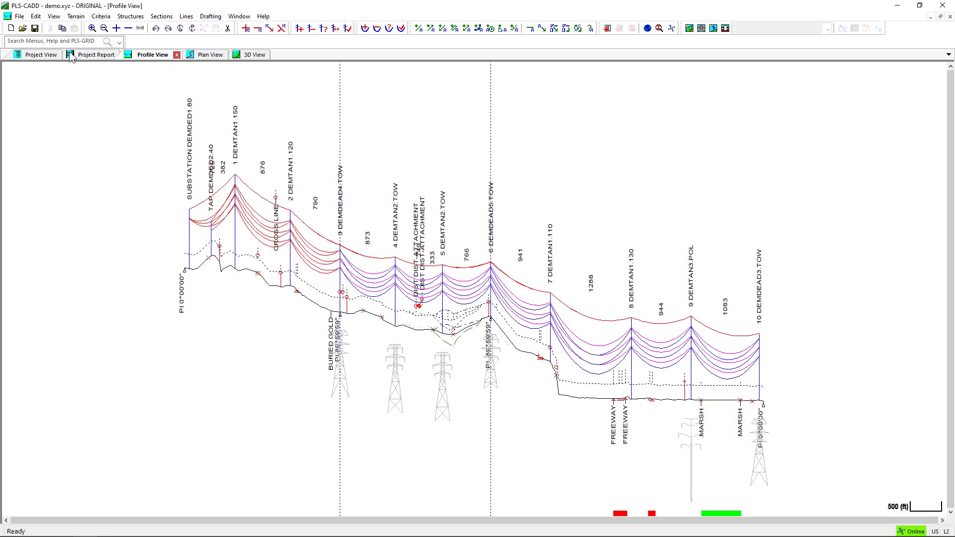
Step: Add a new Sheets View window of the demo.xyz line from the Window menu
{"action": "left_click", "coordinate": [238, 15]}
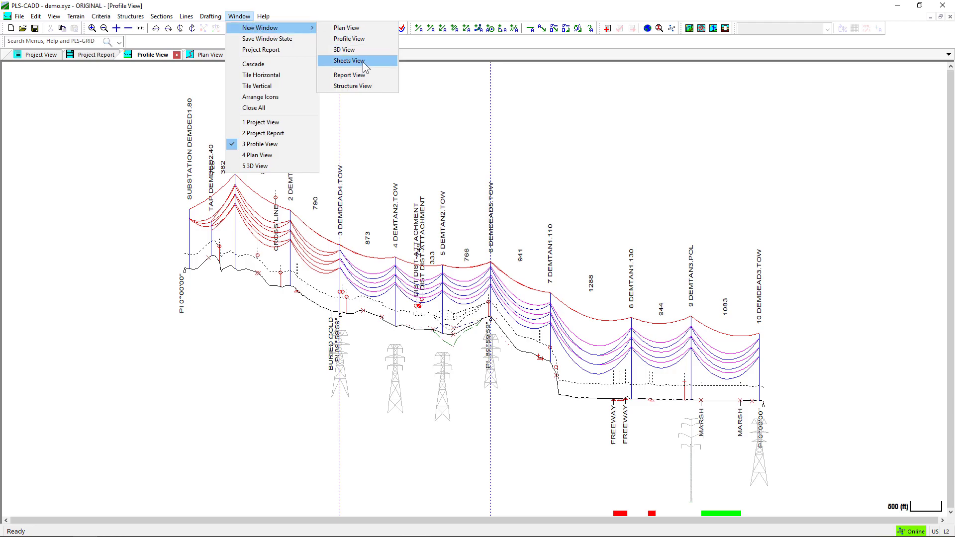
{"action": "left_click", "coordinate": [347, 60]}
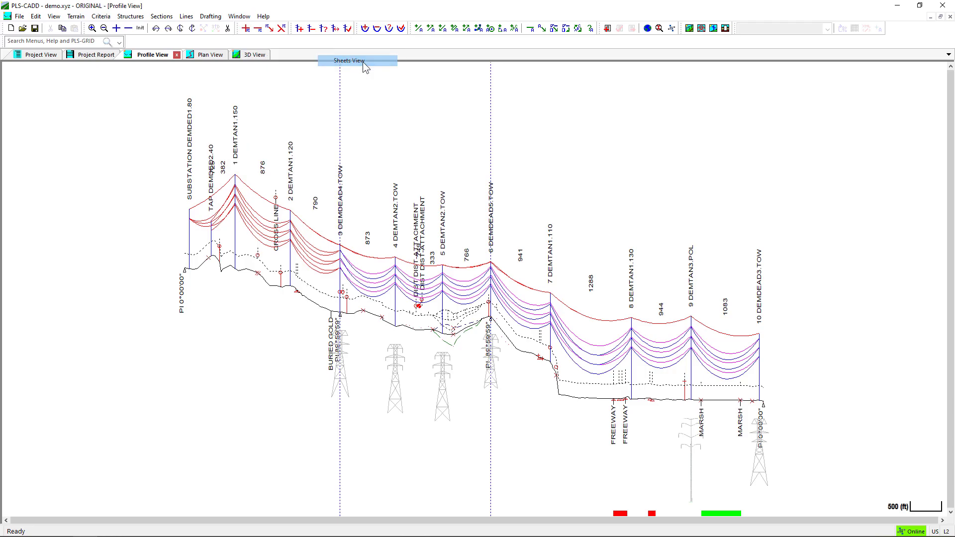
{"action": "left_click", "coordinate": [348, 60]}
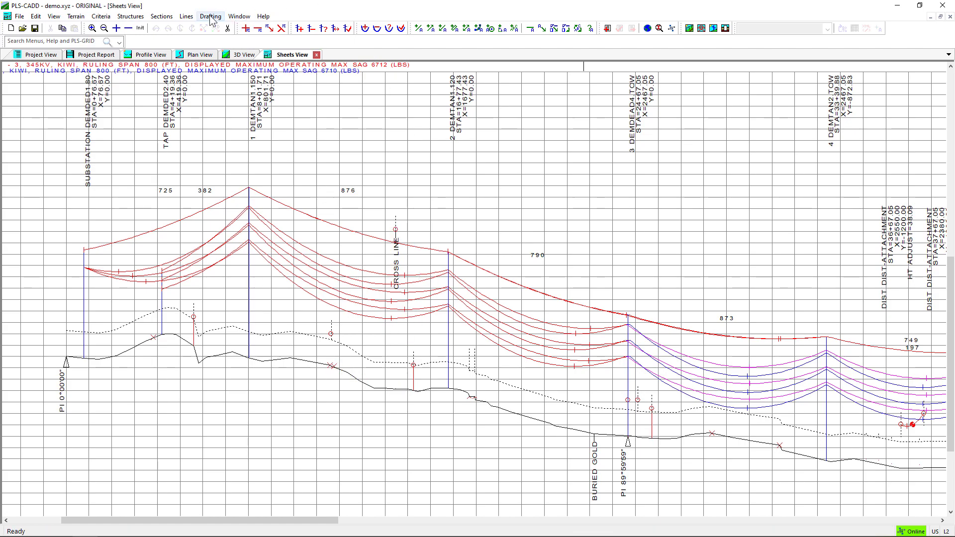
Step: Show the Drafting menu's Span Length Text Position options: Move, Reset, Reset All
{"action": "left_click", "coordinate": [210, 16]}
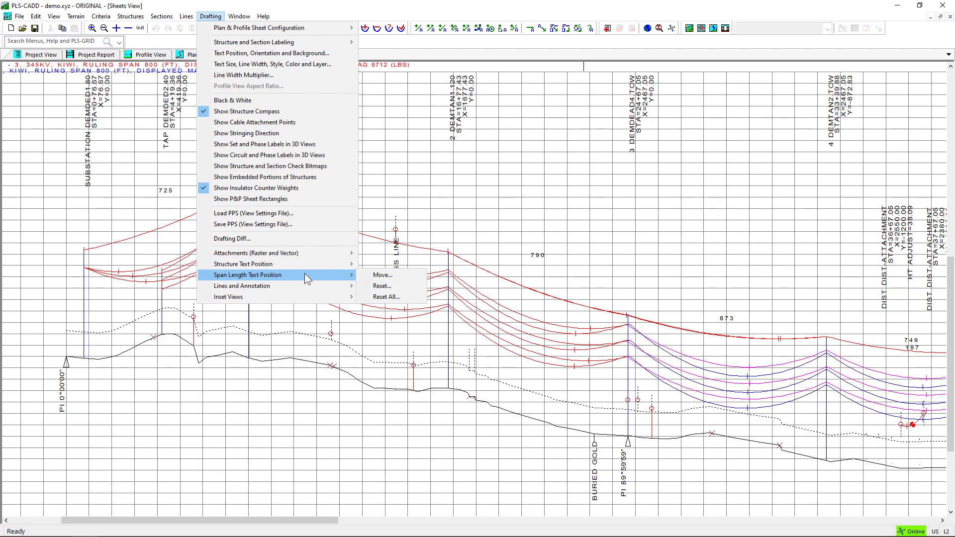
{"action": "mouse_move", "coordinate": [383, 275]}
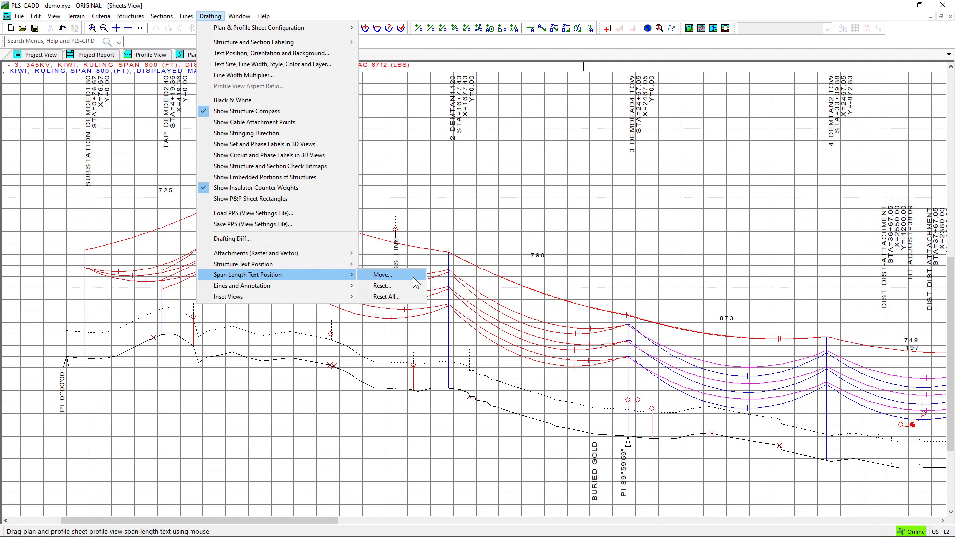
{"action": "mouse_move", "coordinate": [382, 286]}
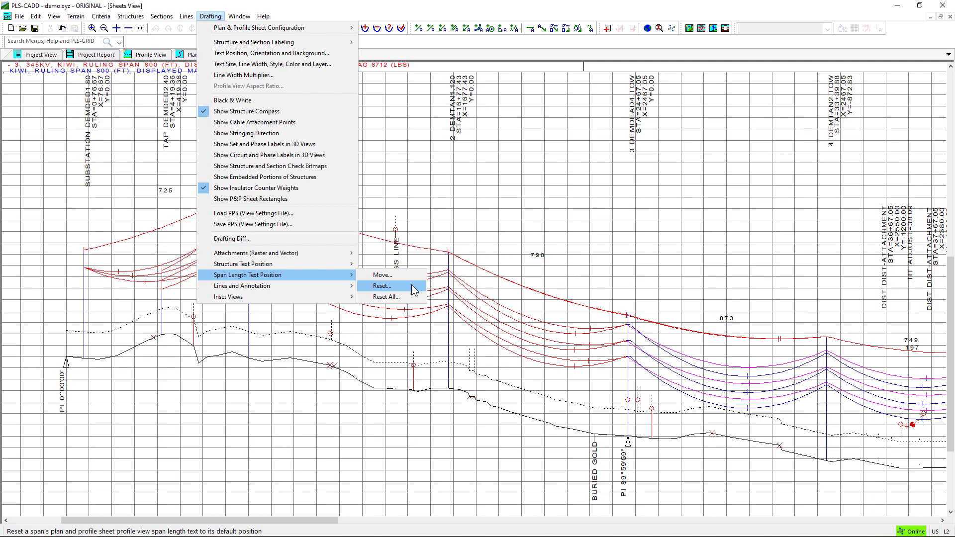
{"action": "mouse_move", "coordinate": [385, 296]}
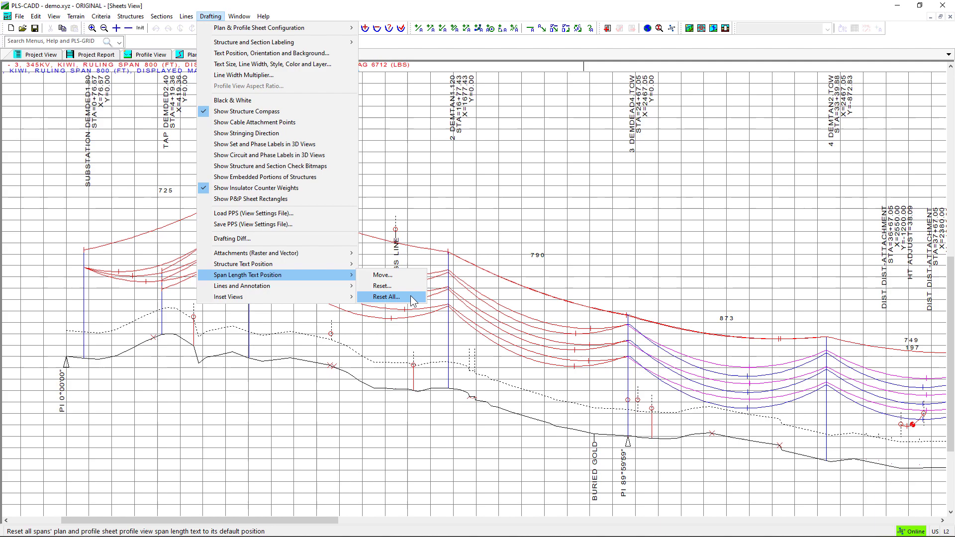
{"action": "mouse_move", "coordinate": [343, 274]}
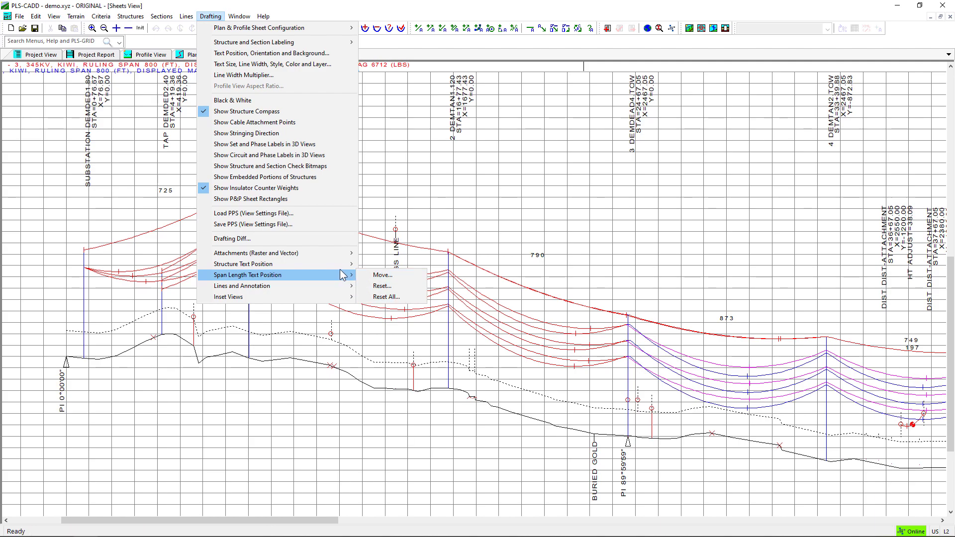
{"action": "mouse_move", "coordinate": [262, 263]}
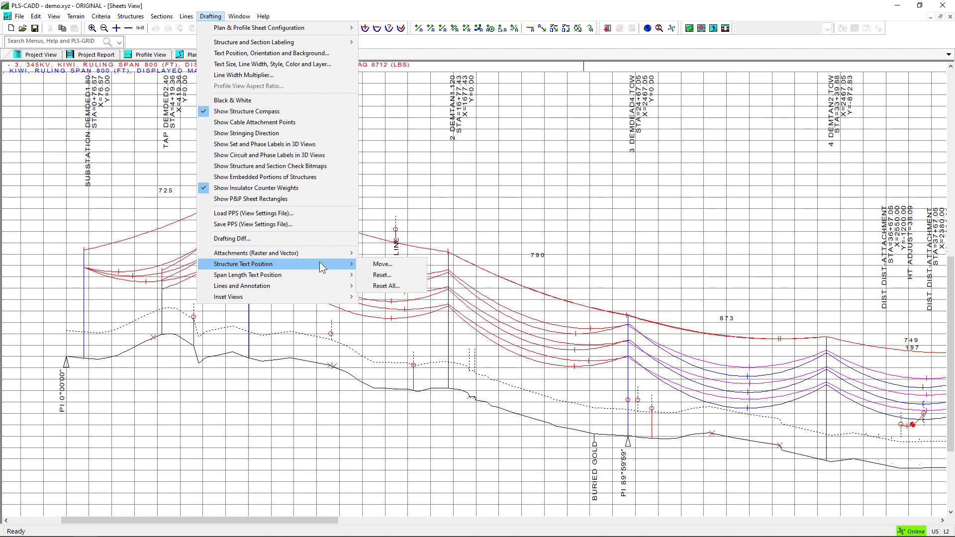
{"action": "mouse_move", "coordinate": [361, 269]}
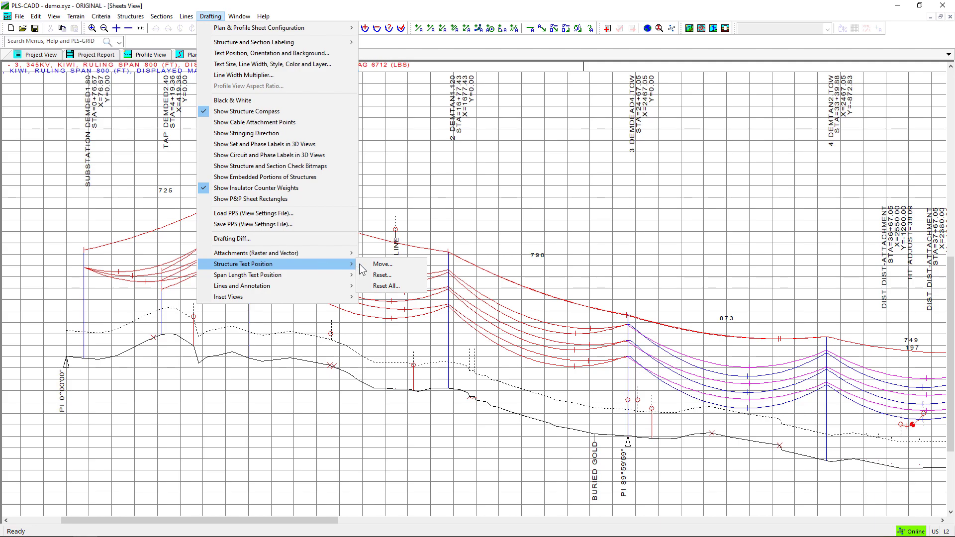
{"action": "mouse_move", "coordinate": [382, 274]}
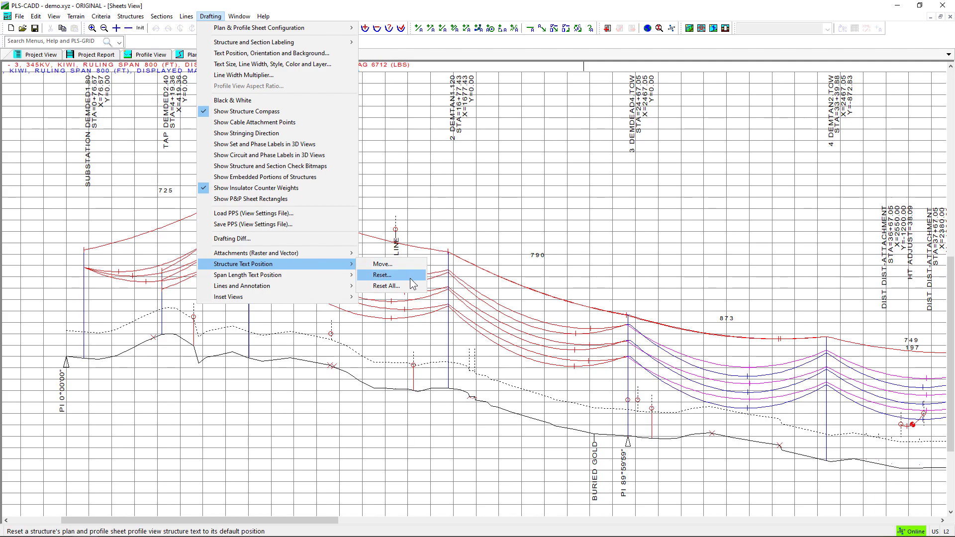
{"action": "mouse_move", "coordinate": [470, 256]}
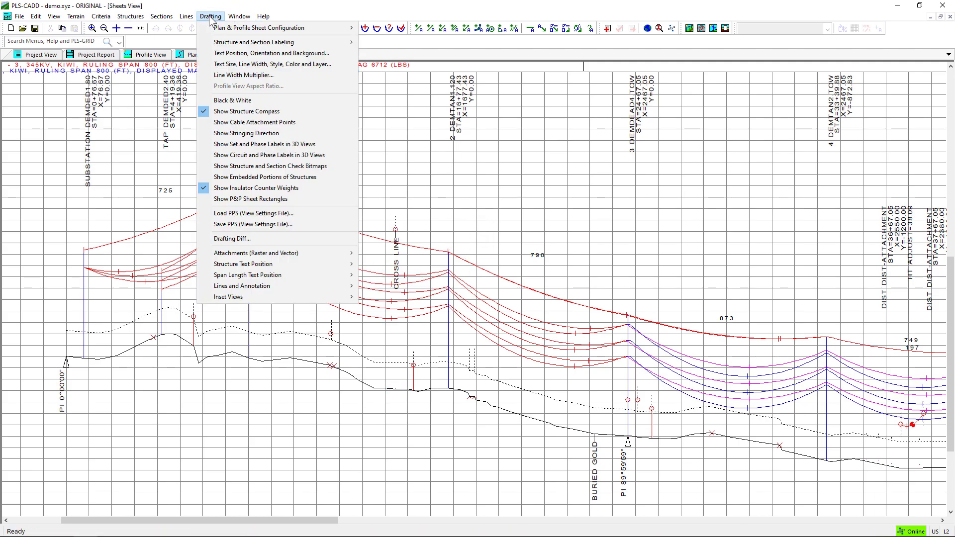
{"action": "mouse_move", "coordinate": [256, 253]}
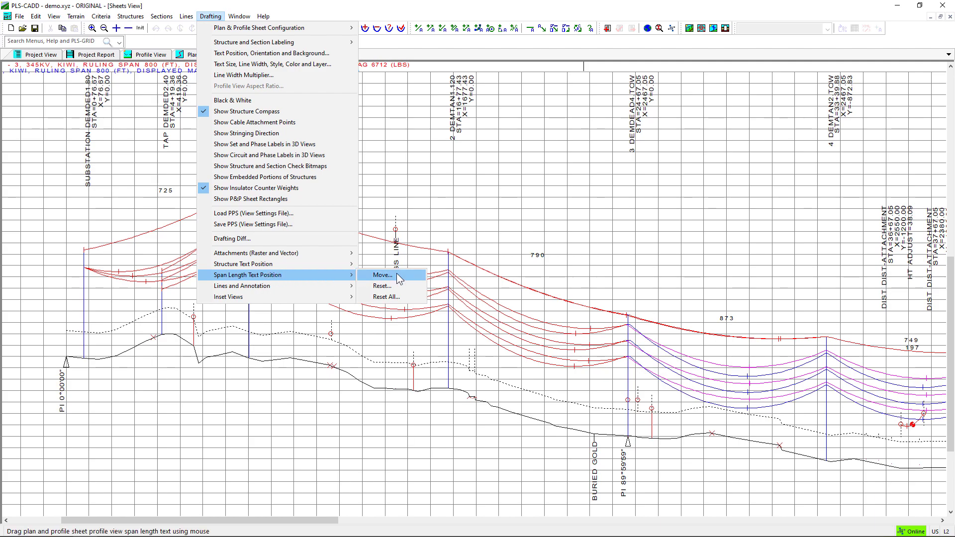
{"action": "mouse_move", "coordinate": [406, 280]}
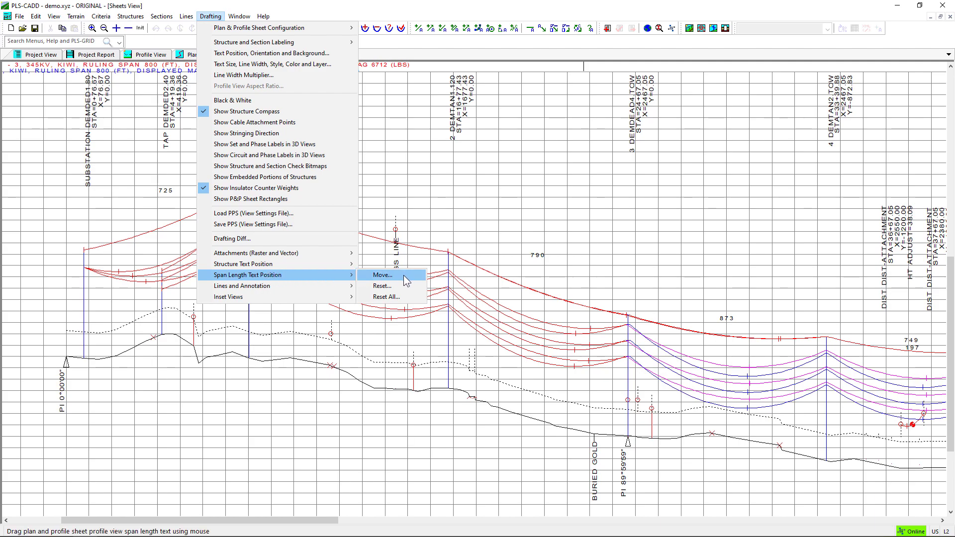
Step: Start Span Length Text Position > Move and drag the 725 span label left
{"action": "left_click", "coordinate": [380, 274]}
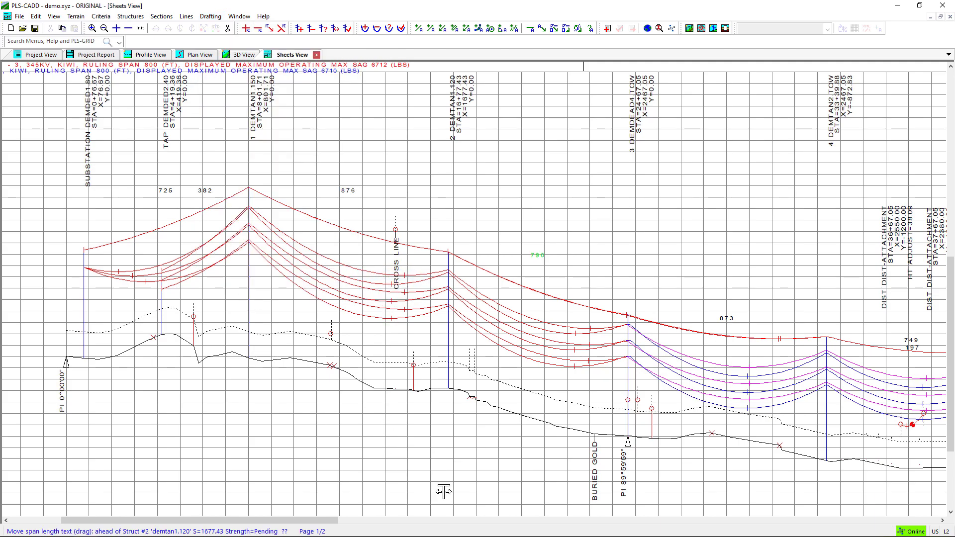
{"action": "mouse_move", "coordinate": [579, 267]}
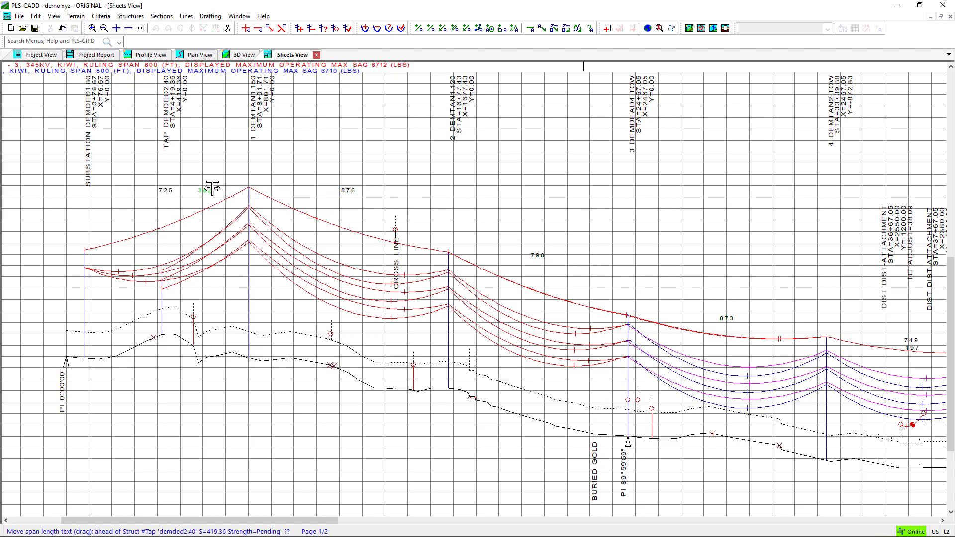
{"action": "left_click_drag", "start_coordinate": [213, 185], "coordinate": [140, 185]}
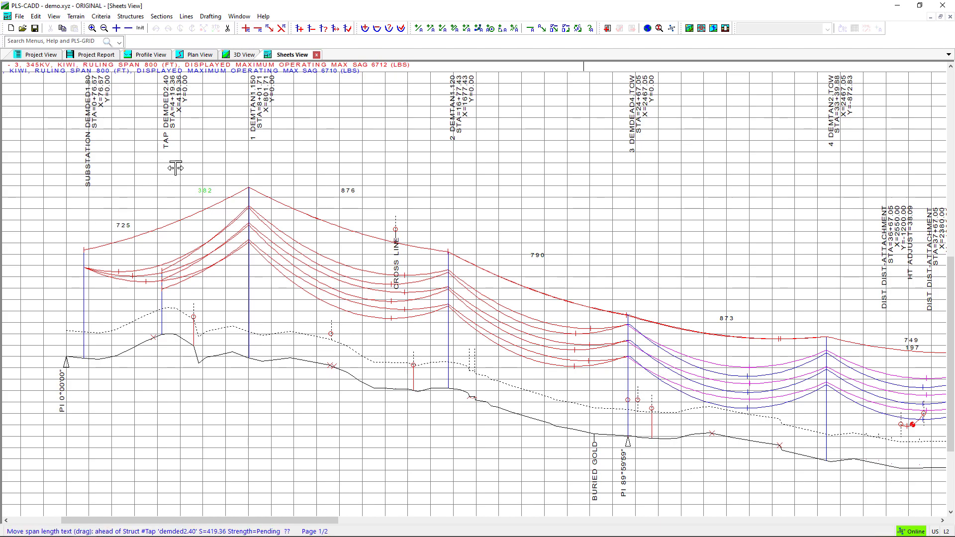
{"action": "mouse_move", "coordinate": [290, 171]}
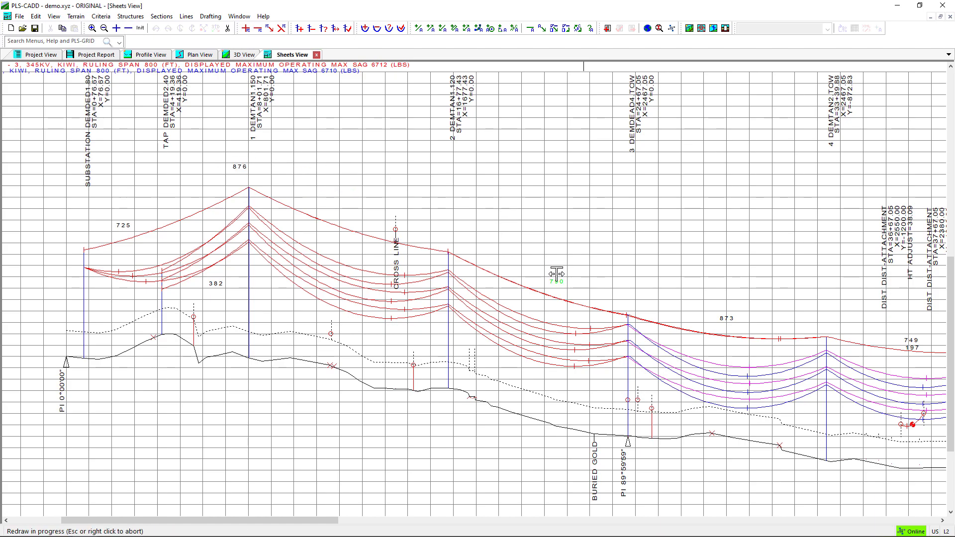
{"action": "mouse_move", "coordinate": [525, 275]}
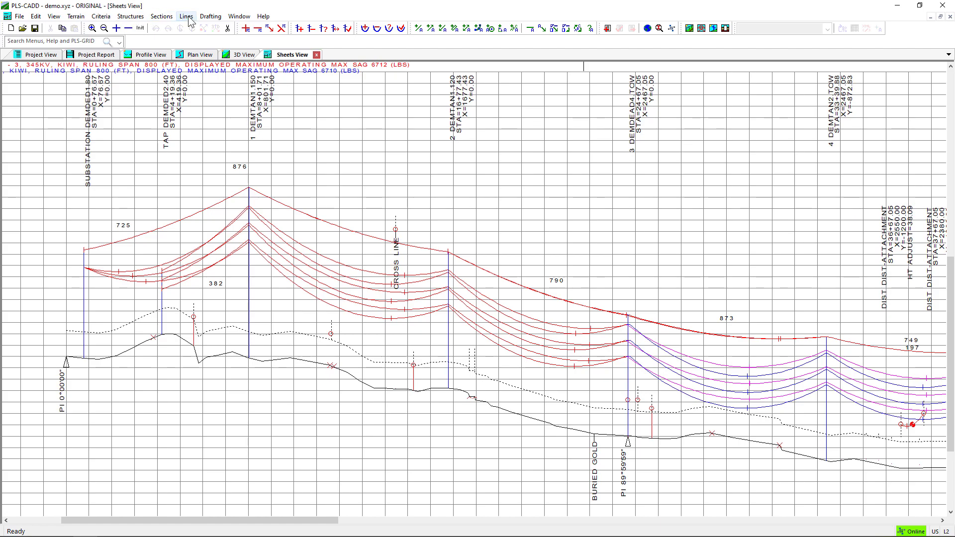
Step: Activate Drafting > Structure Text Position > Move to reposition structure labels
{"action": "left_click", "coordinate": [209, 16]}
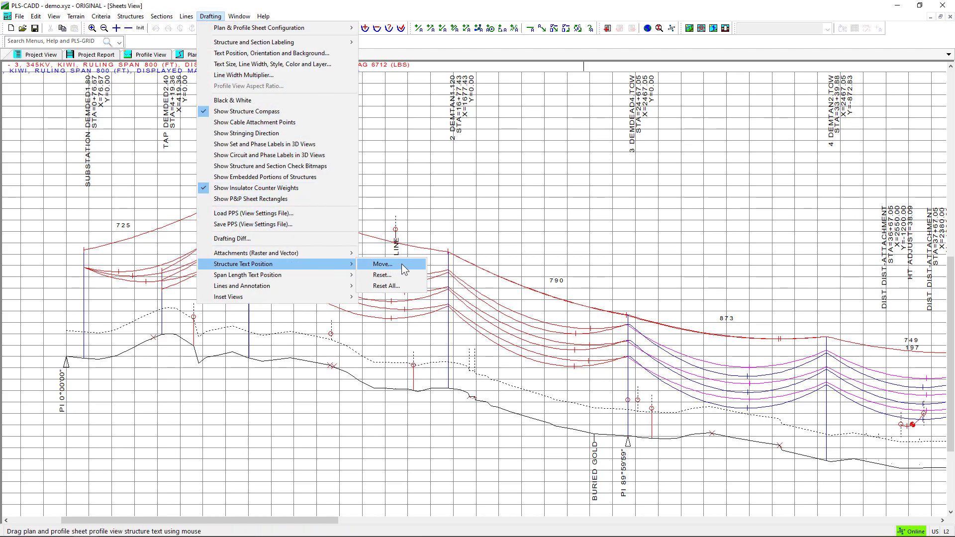
{"action": "left_click", "coordinate": [382, 264]}
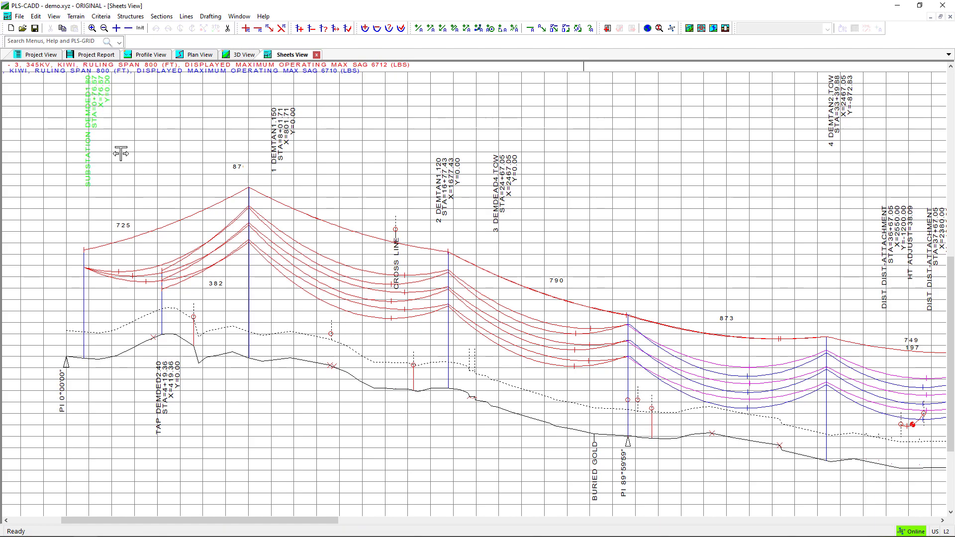
{"action": "mouse_move", "coordinate": [128, 171]}
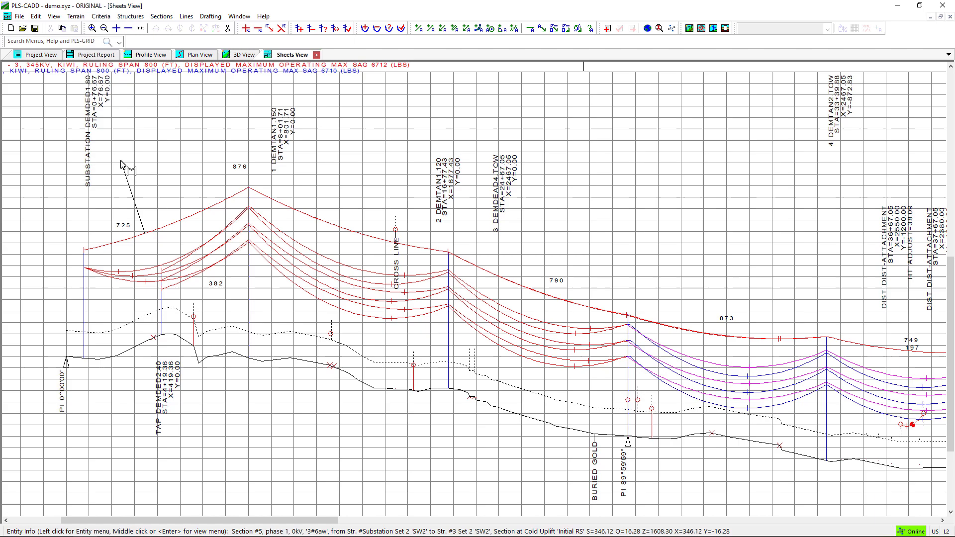
{"action": "mouse_move", "coordinate": [244, 165]}
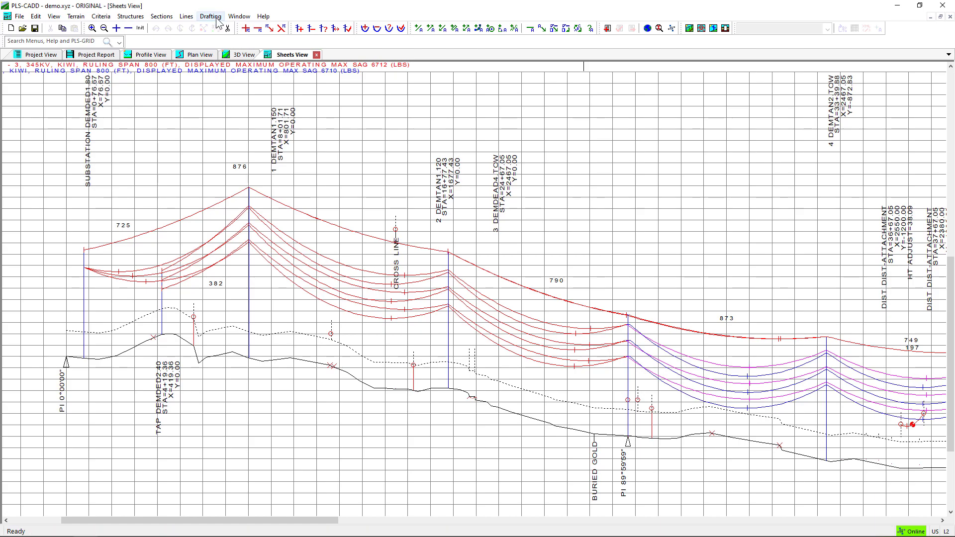
Step: Activate Span Length Text Position > Move again to reposition the 790 and 876 labels
{"action": "left_click", "coordinate": [210, 16]}
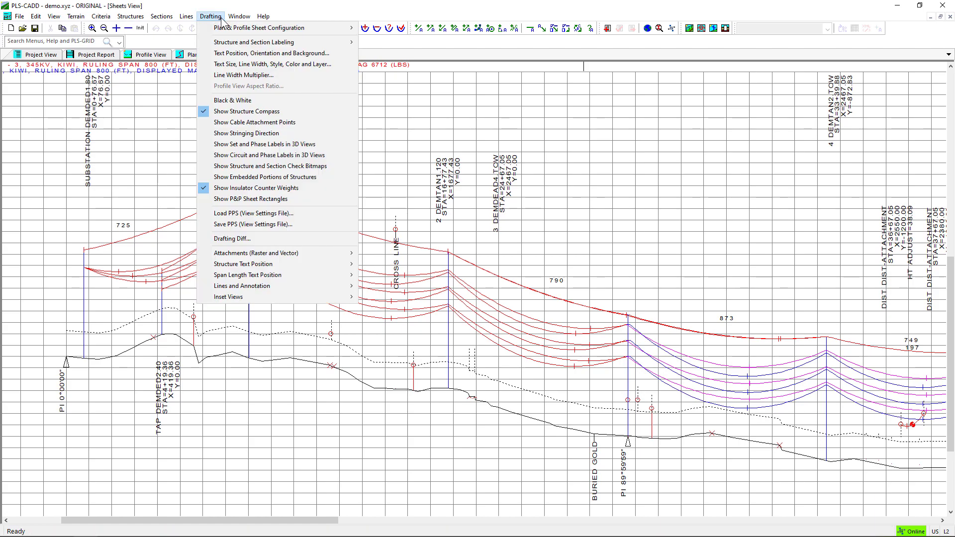
{"action": "mouse_move", "coordinate": [247, 264]}
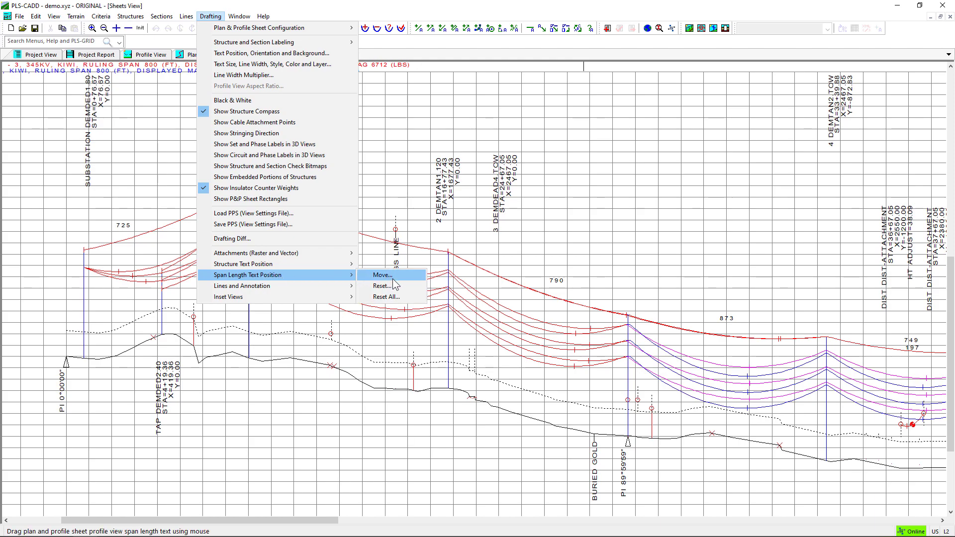
{"action": "left_click", "coordinate": [382, 286]}
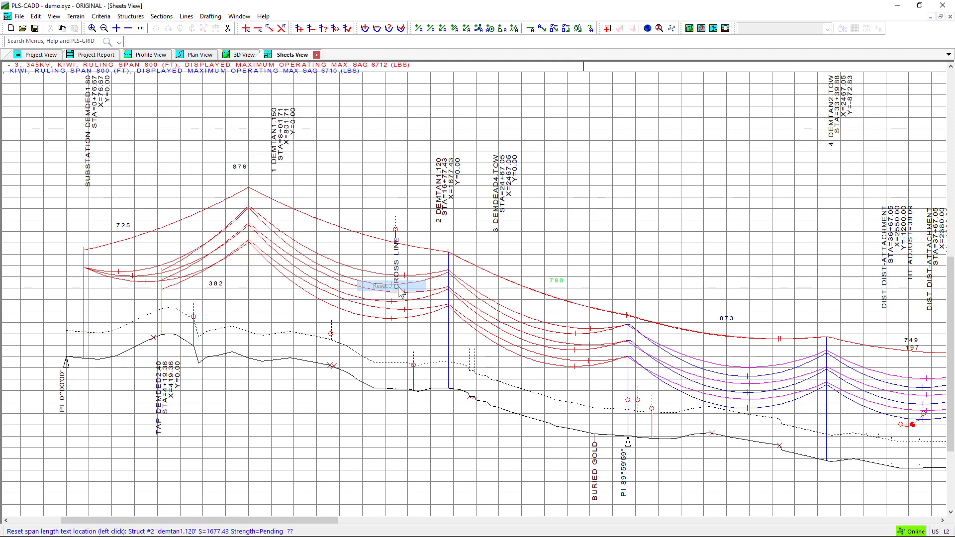
{"action": "mouse_move", "coordinate": [742, 314]}
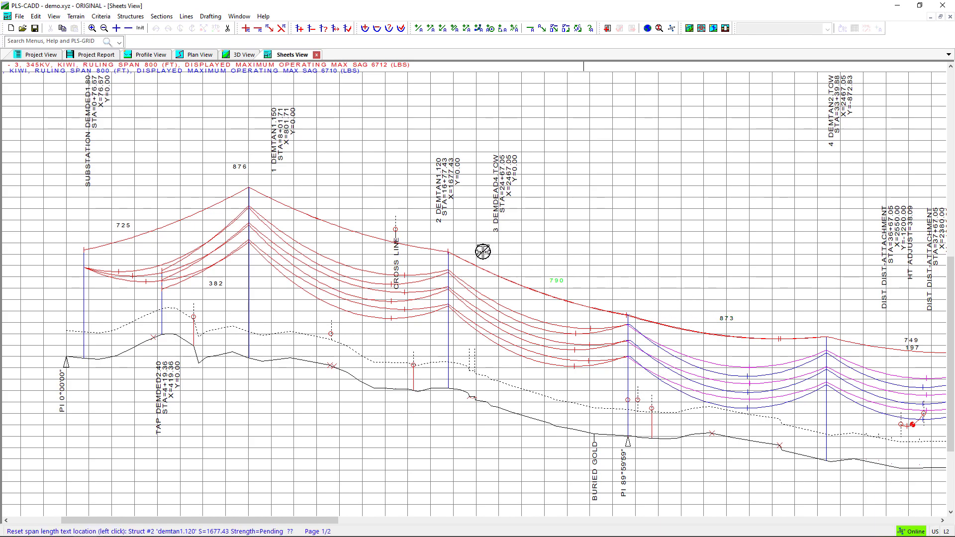
{"action": "mouse_move", "coordinate": [220, 242]}
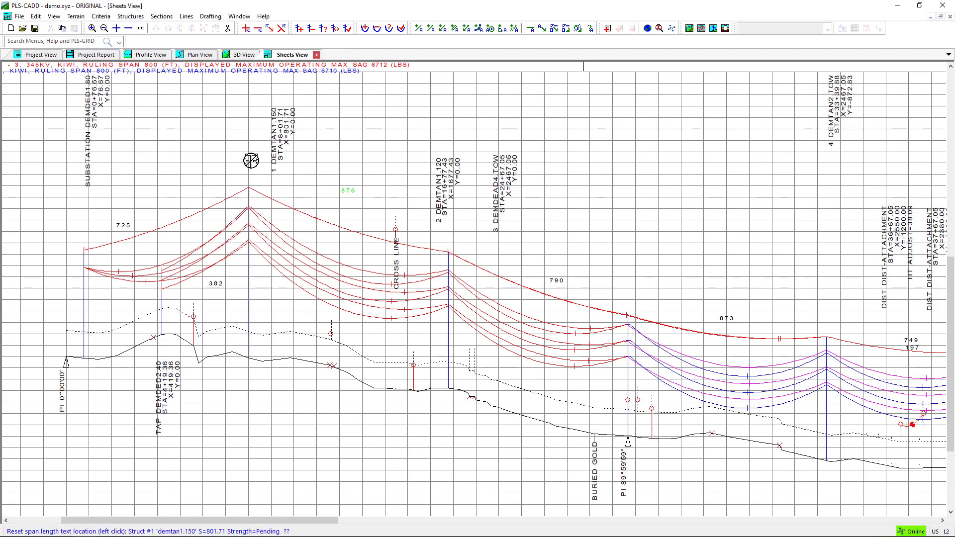
{"action": "mouse_move", "coordinate": [329, 187]}
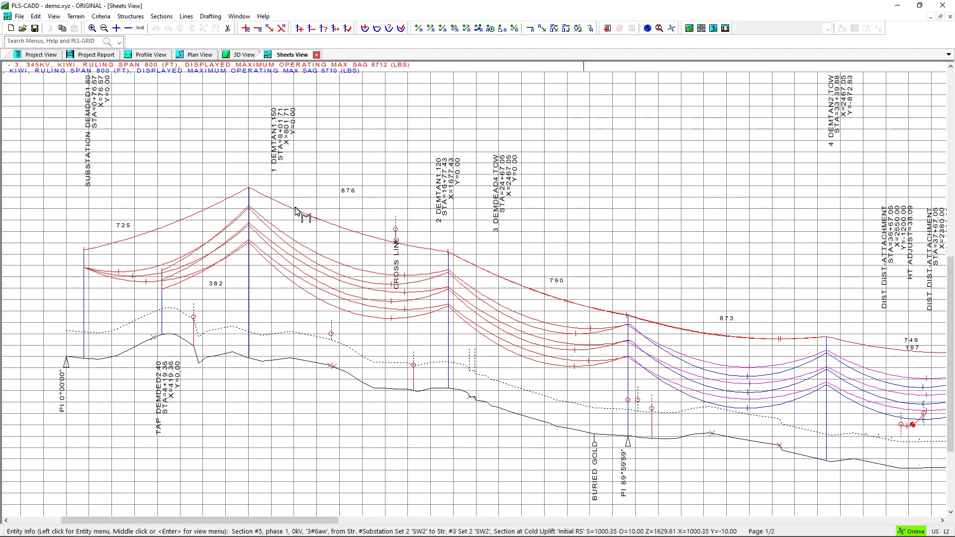
{"action": "mouse_move", "coordinate": [301, 208]}
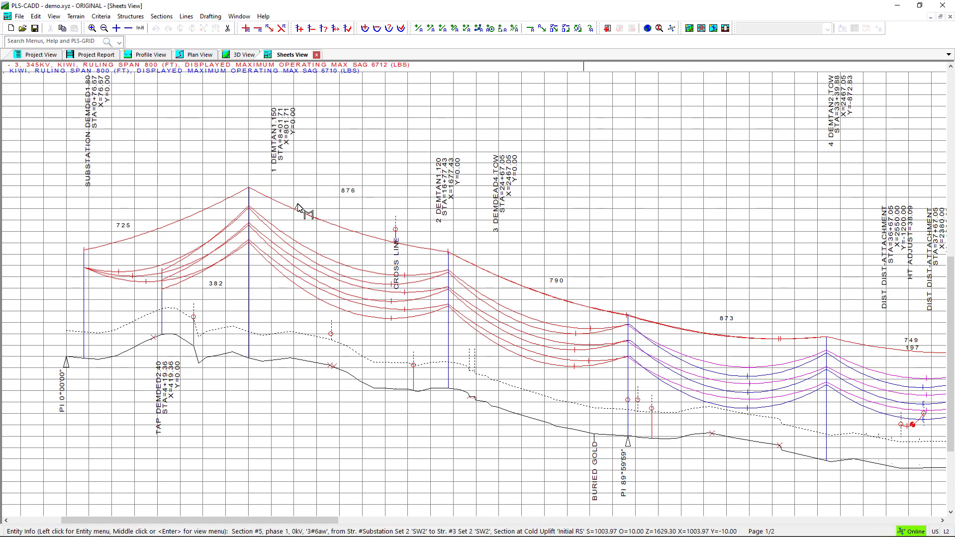
Step: Reset labels 2 DEMTAN1.120 and 3 DEMDEAD4.TOW to their default positions
{"action": "left_click", "coordinate": [210, 16]}
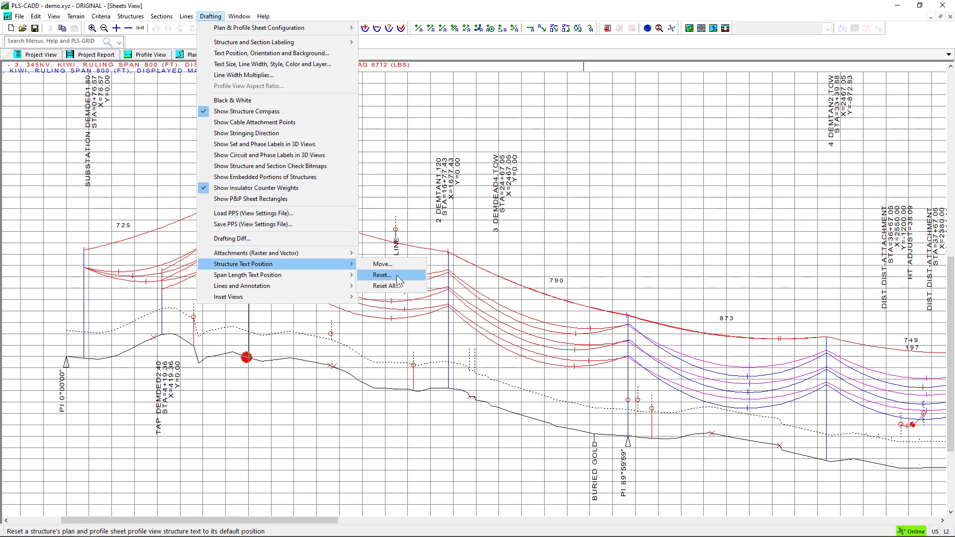
{"action": "left_click", "coordinate": [381, 275]}
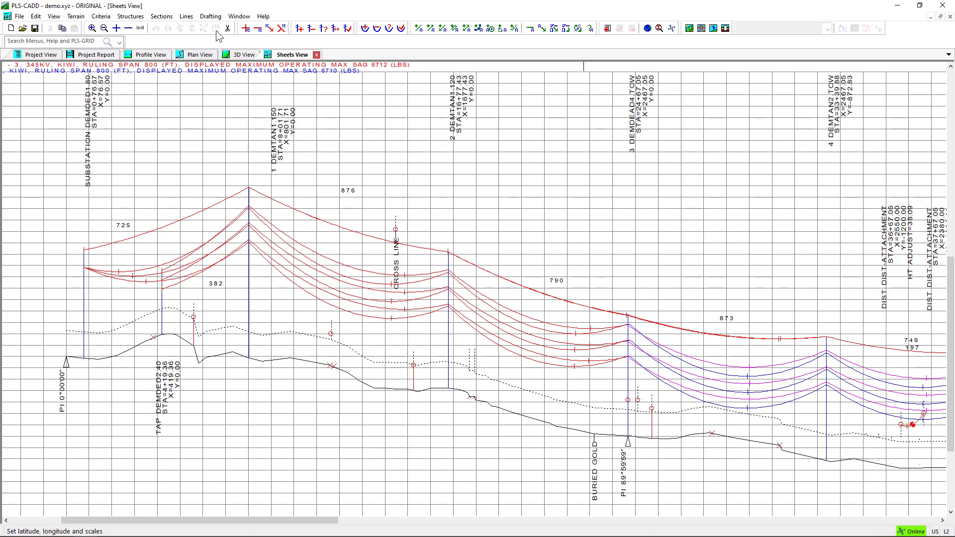
{"action": "mouse_move", "coordinate": [211, 193]}
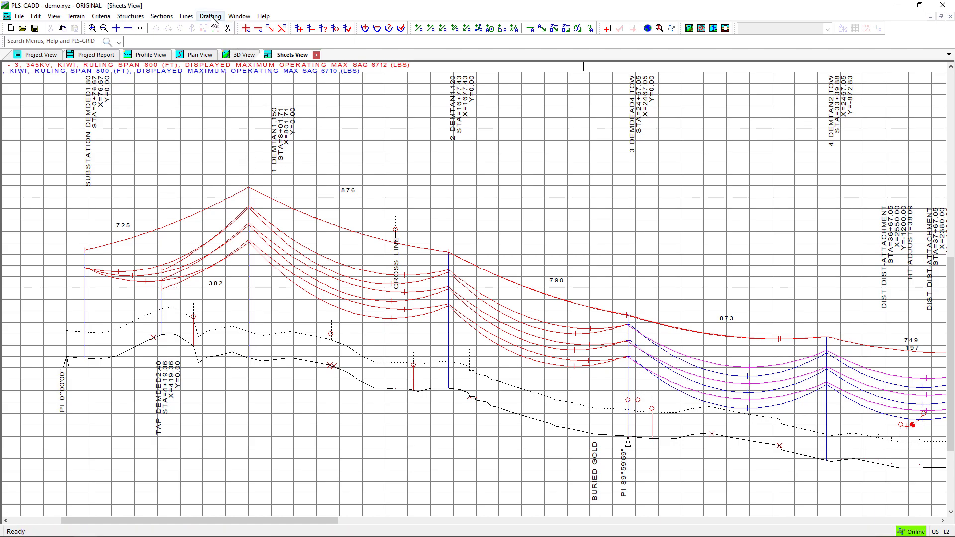
{"action": "left_click", "coordinate": [210, 16]}
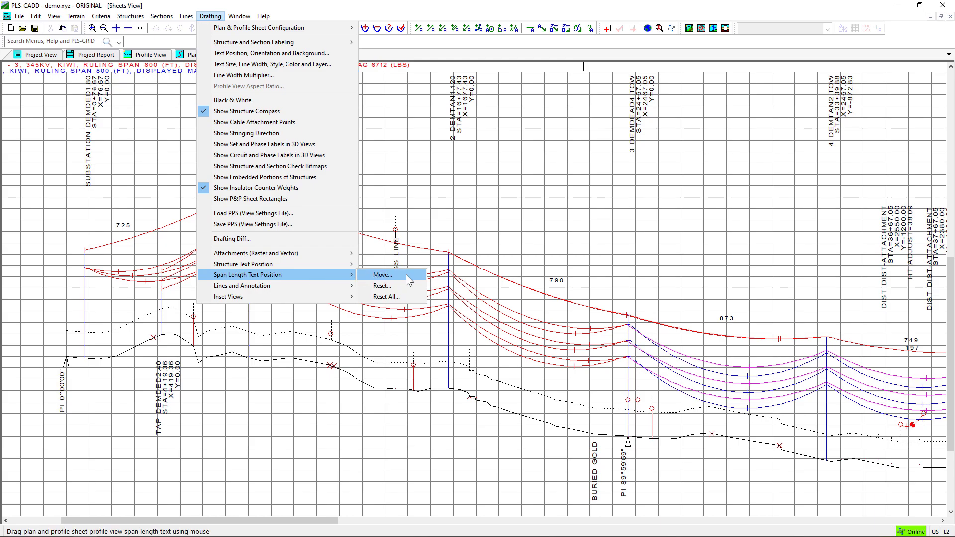
{"action": "mouse_move", "coordinate": [386, 296]}
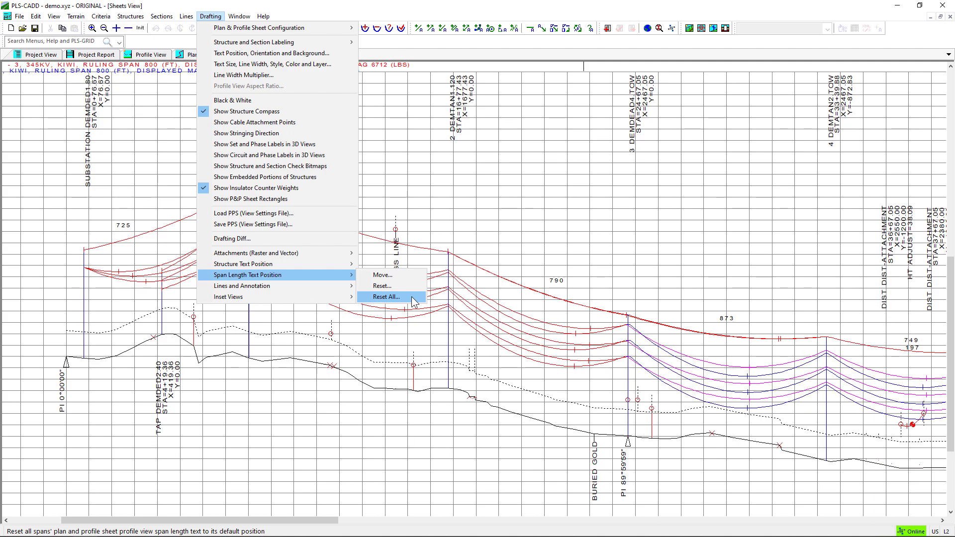
Step: Run Span Length Text Position > Reset All and confirm with Yes
{"action": "left_click", "coordinate": [385, 297]}
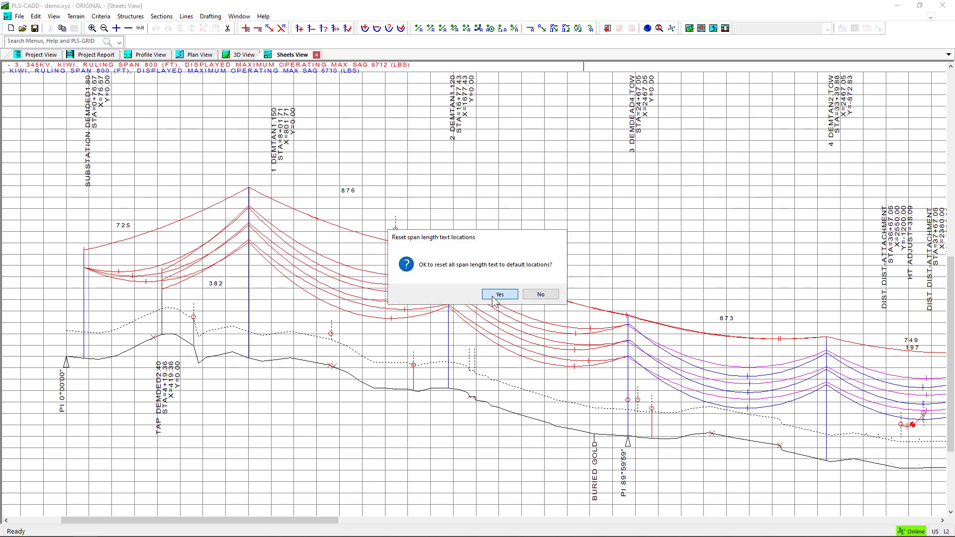
{"action": "left_click", "coordinate": [498, 294]}
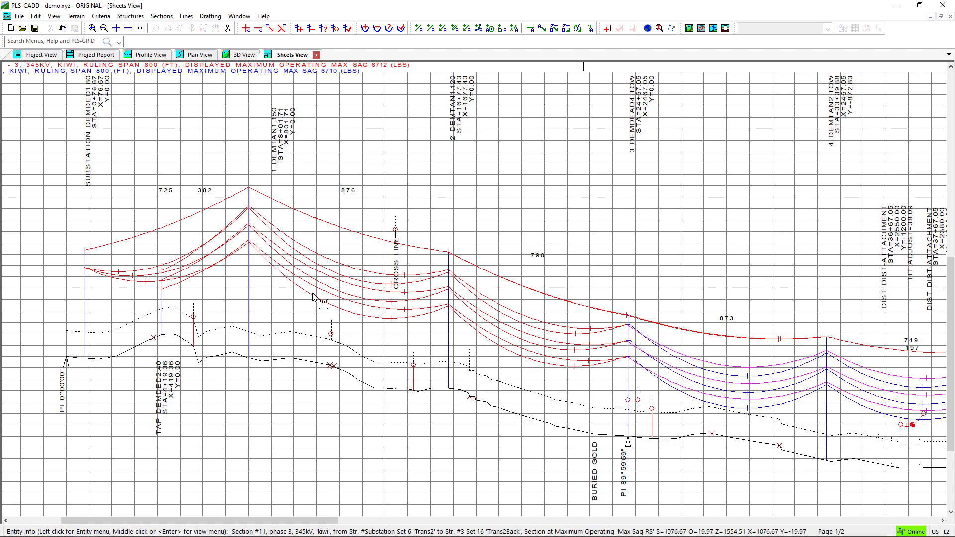
{"action": "mouse_move", "coordinate": [224, 198]}
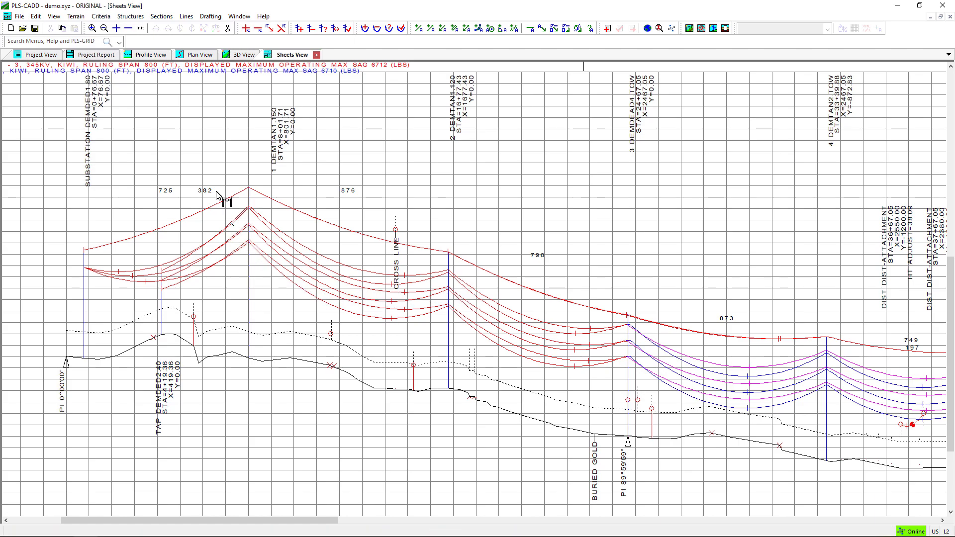
Step: Run Structure Text Position > Reset All, including TAP DEMDED2.40, and confirm
{"action": "left_click", "coordinate": [209, 16]}
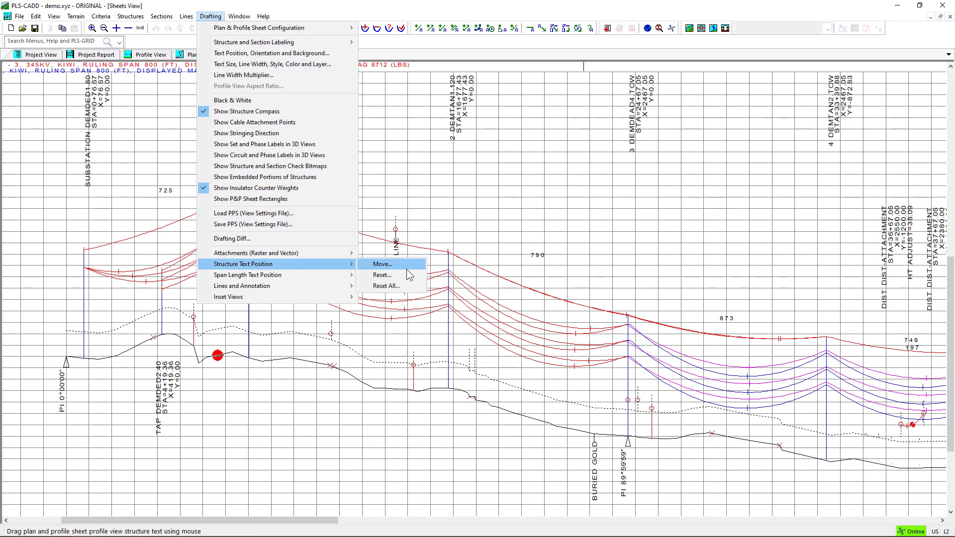
{"action": "mouse_move", "coordinate": [413, 286]}
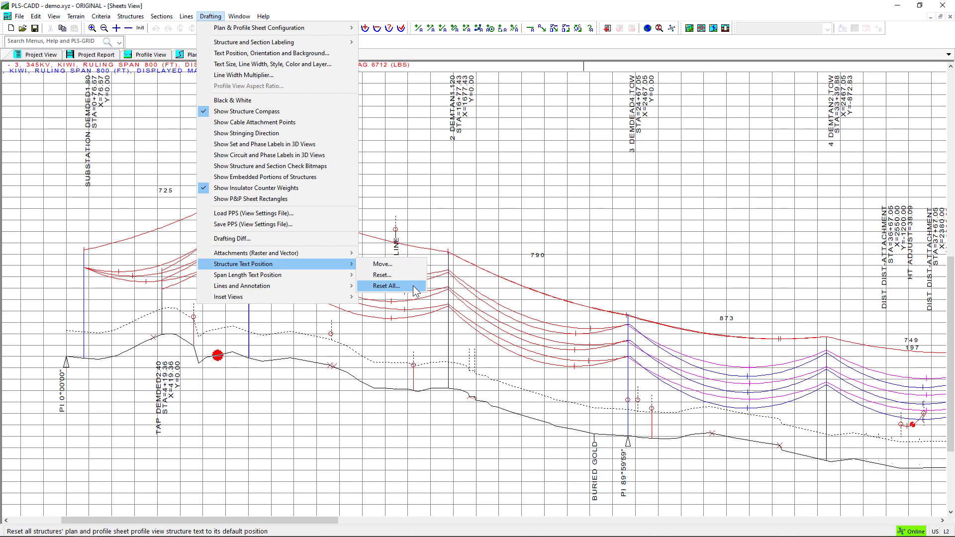
{"action": "left_click", "coordinate": [385, 285]}
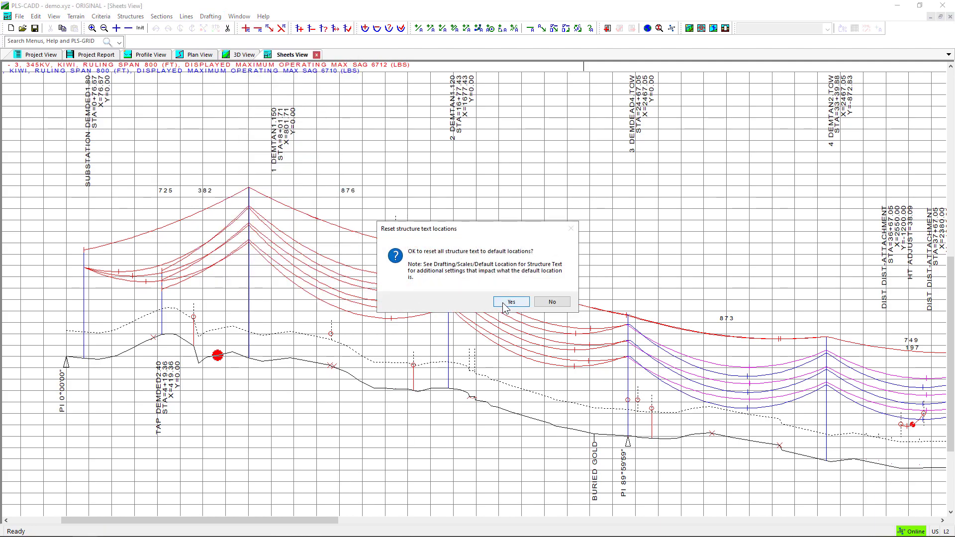
{"action": "left_click", "coordinate": [510, 302]}
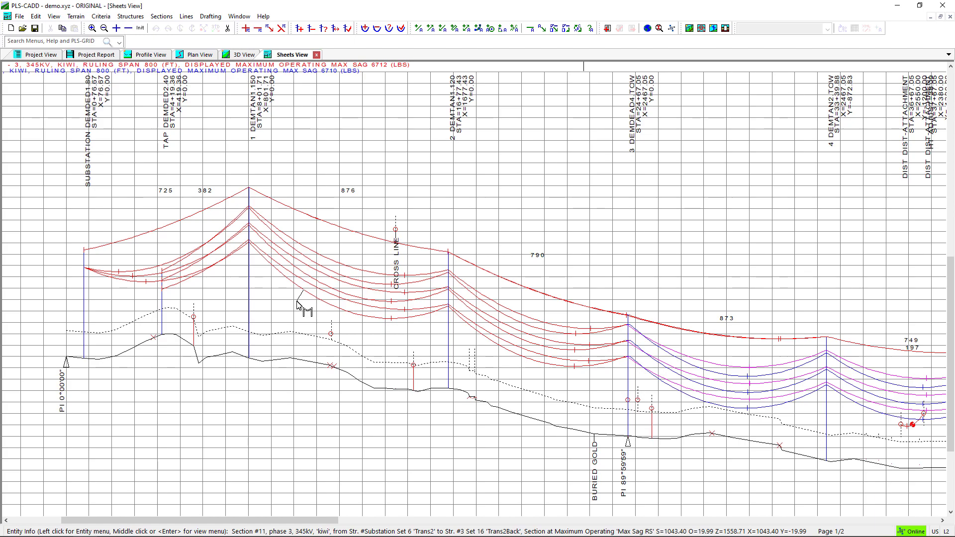
{"action": "mouse_move", "coordinate": [277, 219]}
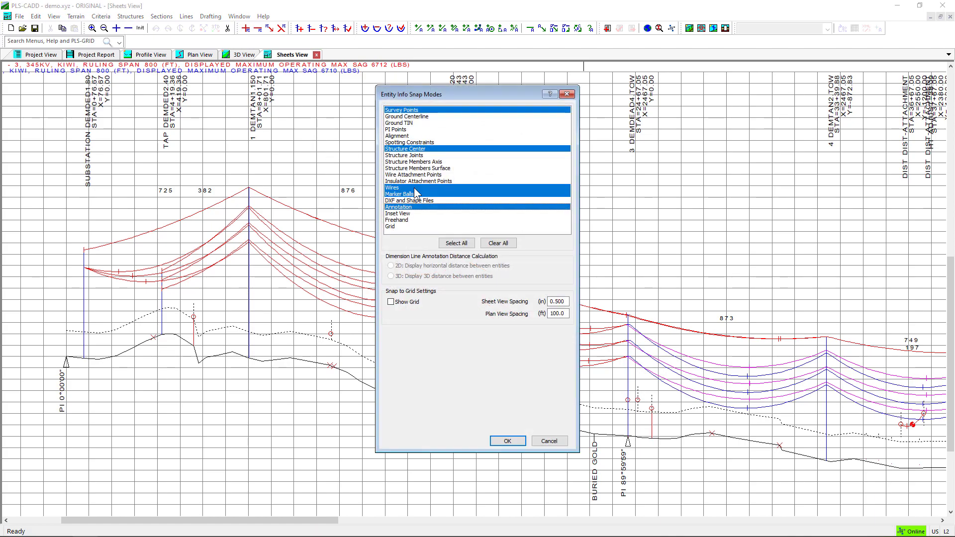
{"action": "left_click", "coordinate": [498, 242]}
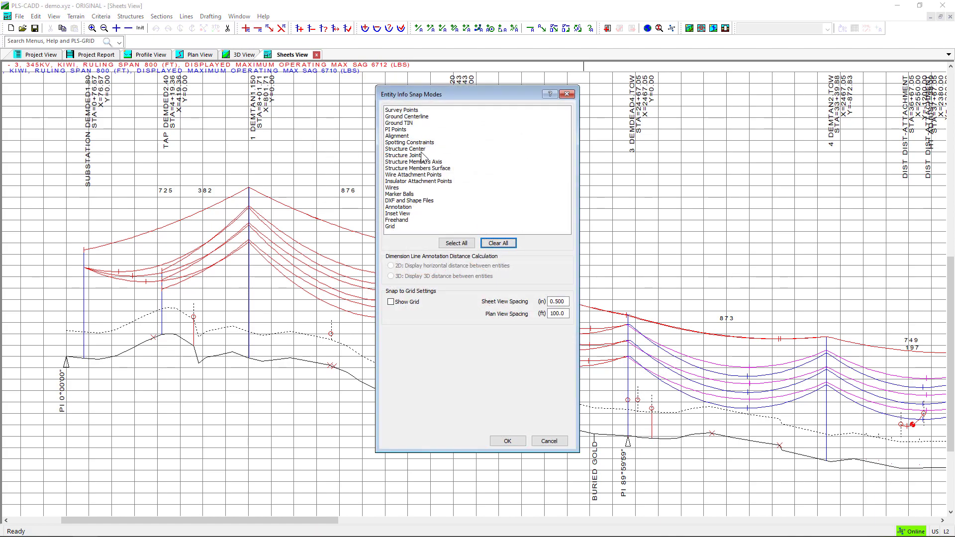
{"action": "left_click", "coordinate": [404, 149]}
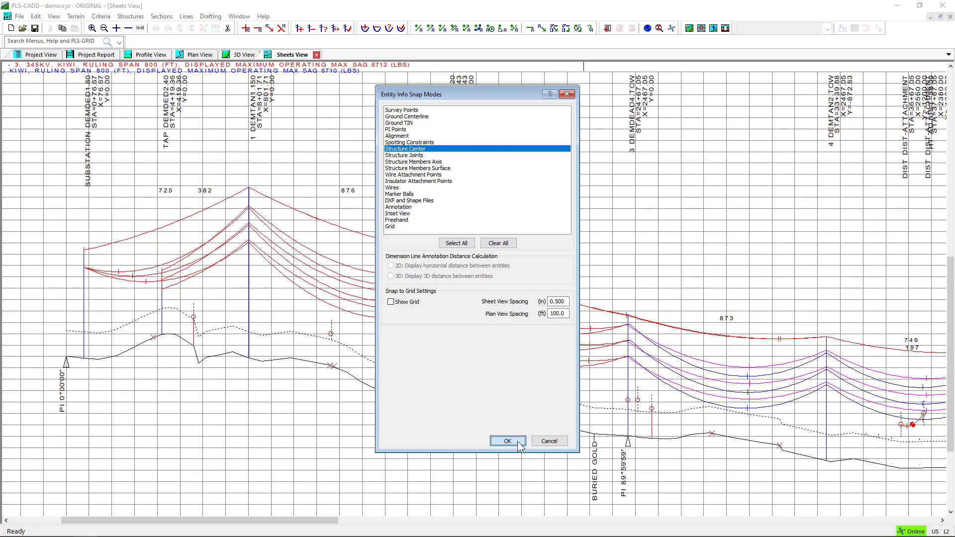
{"action": "left_click", "coordinate": [506, 440]}
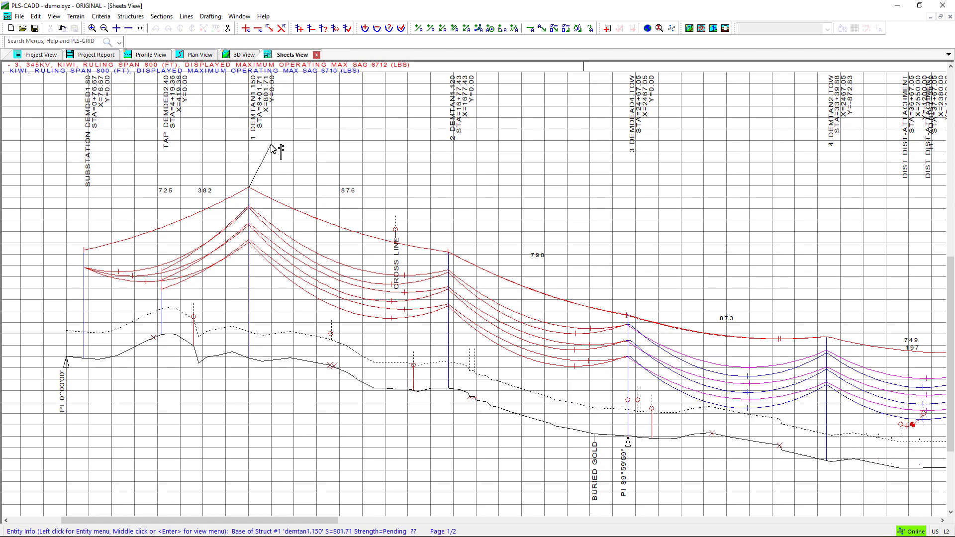
{"action": "mouse_move", "coordinate": [196, 28]}
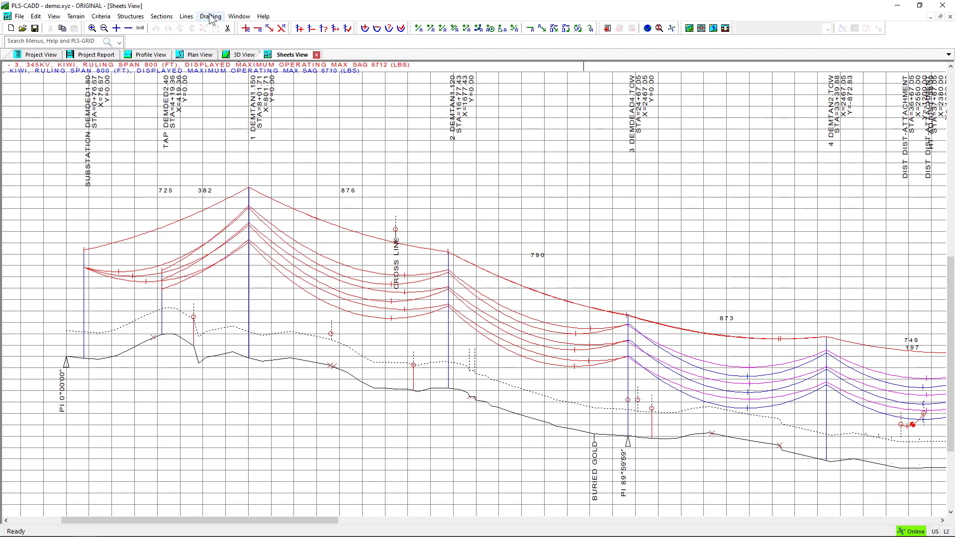
Step: Turn on Drafting > Show Stringing Direction to draw mid-span arrows
{"action": "left_click", "coordinate": [210, 16]}
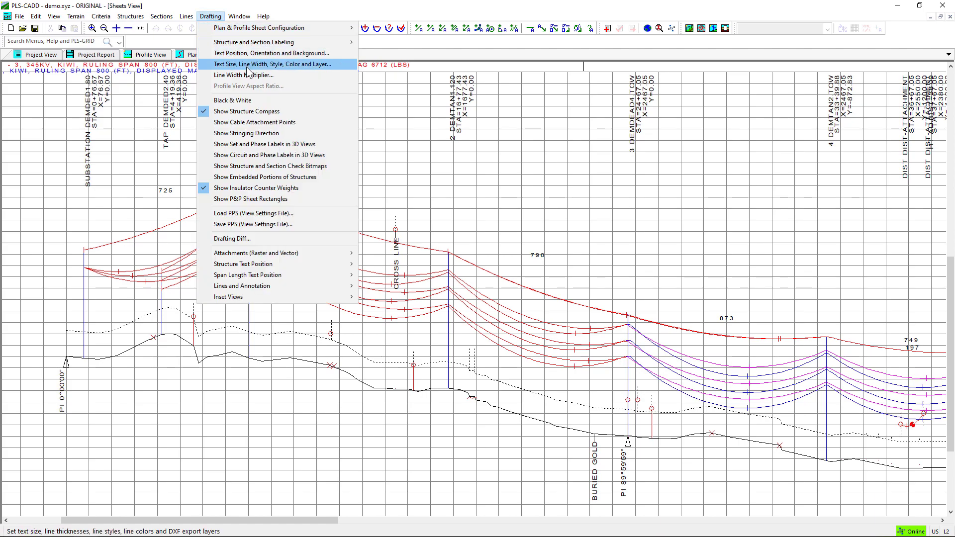
{"action": "mouse_move", "coordinate": [246, 133]}
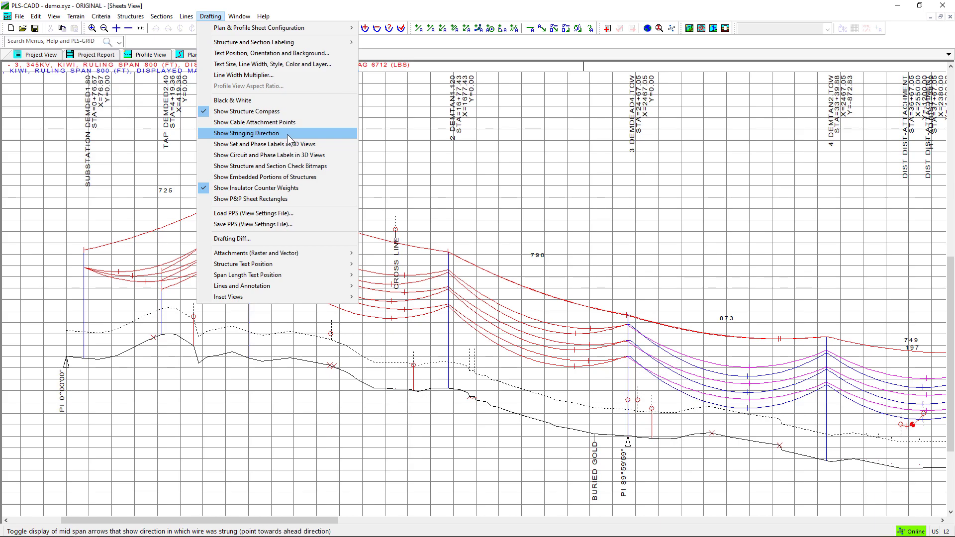
{"action": "left_click", "coordinate": [246, 132]}
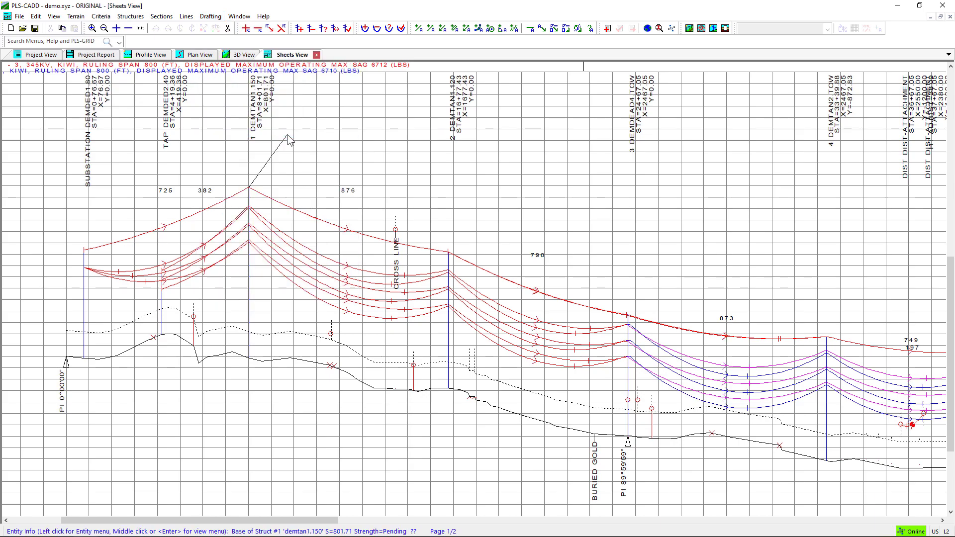
{"action": "mouse_move", "coordinate": [228, 312]}
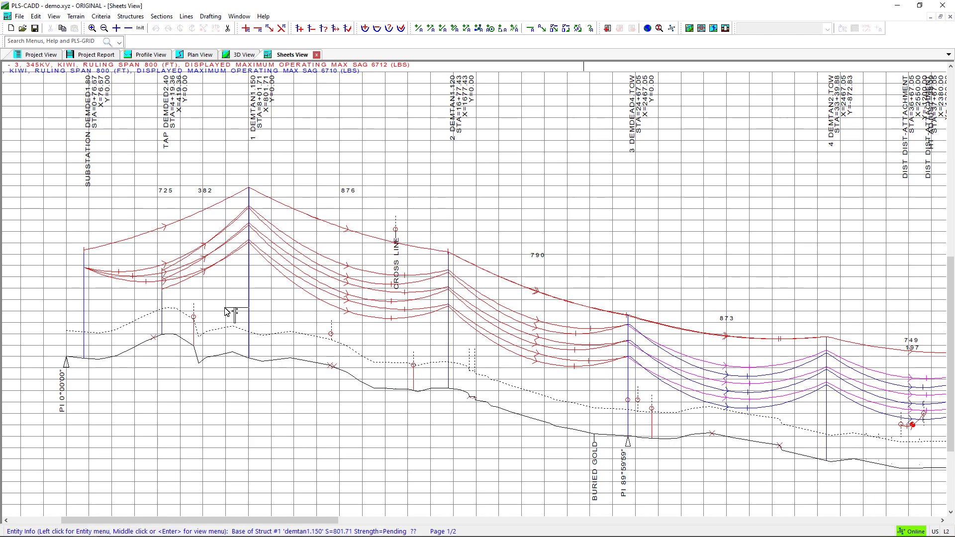
{"action": "mouse_move", "coordinate": [241, 305]}
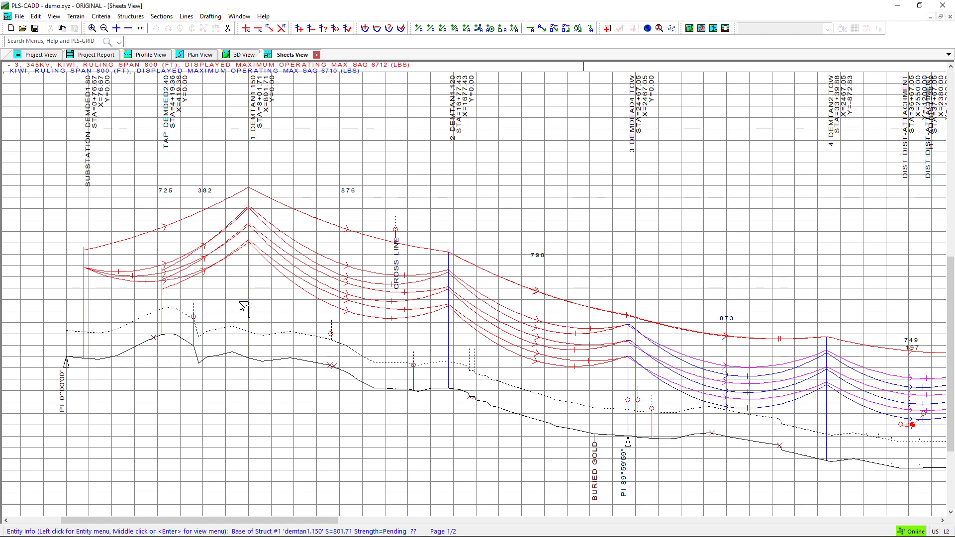
{"action": "mouse_move", "coordinate": [445, 346]}
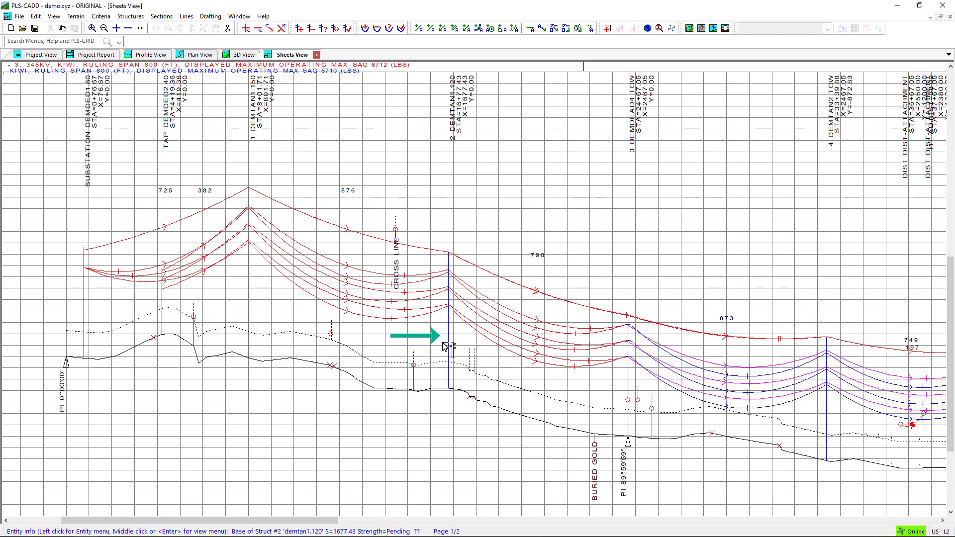
{"action": "mouse_move", "coordinate": [256, 300]}
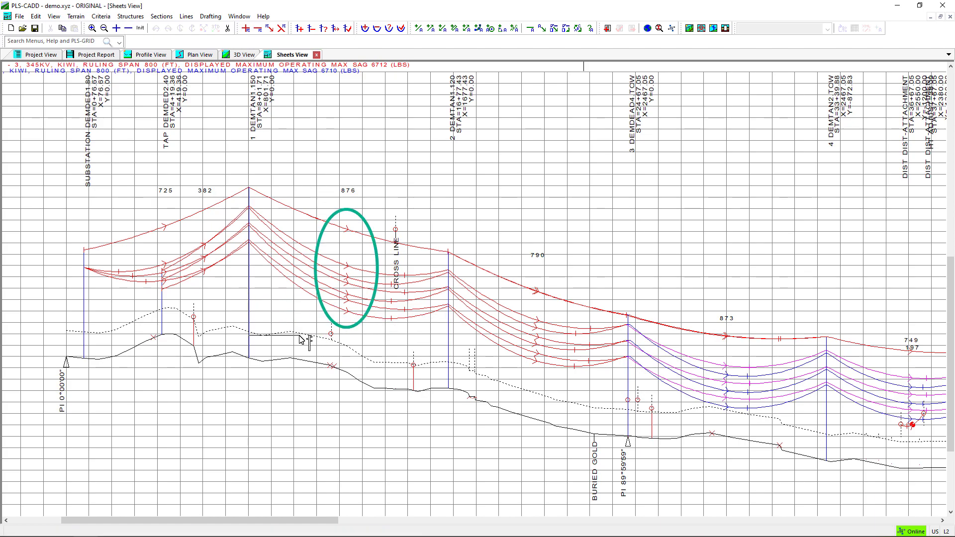
{"action": "left_click", "coordinate": [295, 341]}
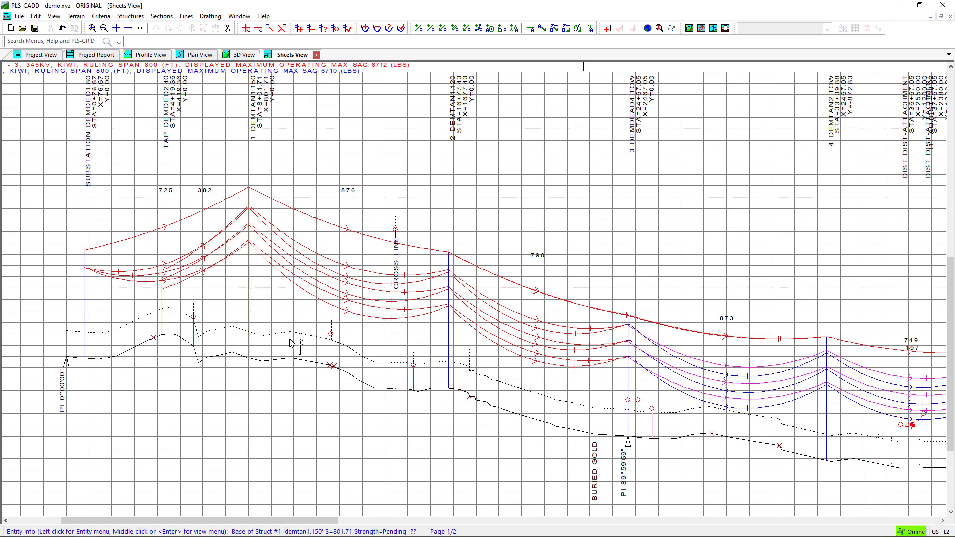
{"action": "mouse_move", "coordinate": [268, 332]}
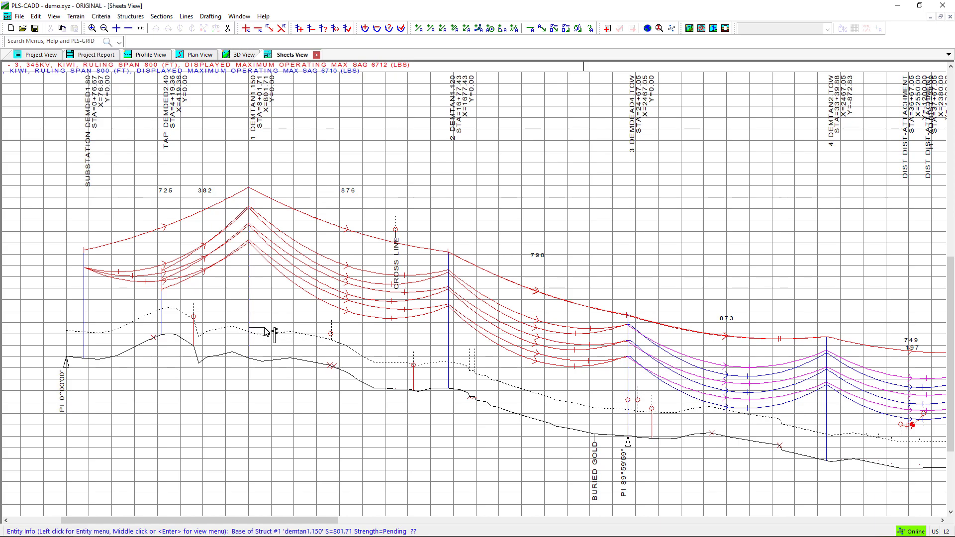
{"action": "mouse_move", "coordinate": [174, 312]}
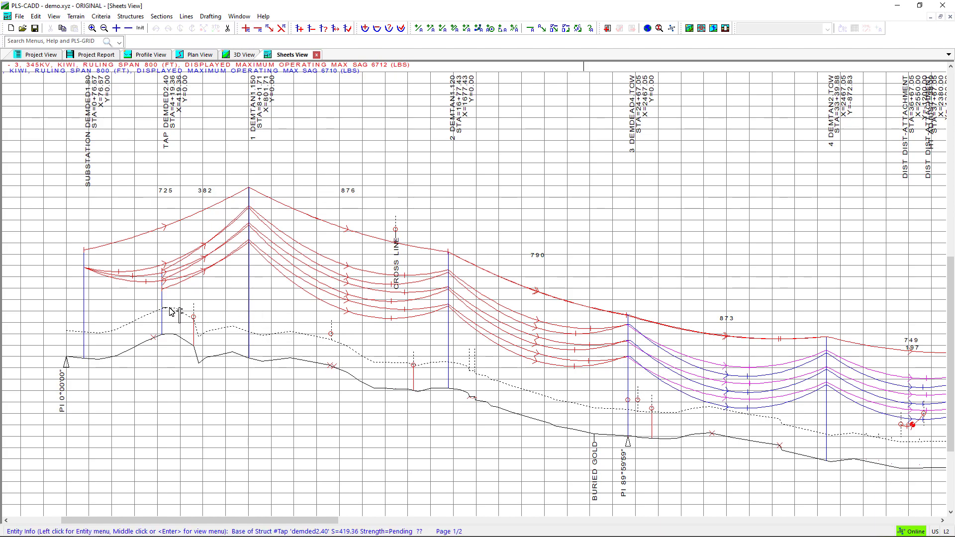
Step: Hide the 382 ahead span label at TAP DEMDED2.40 on the sheet
{"action": "right_click", "coordinate": [173, 299]}
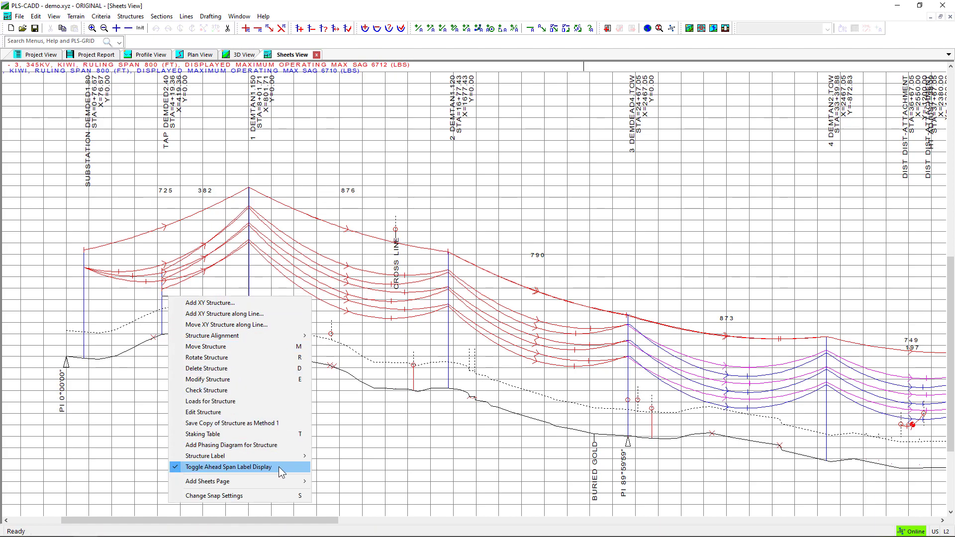
{"action": "left_click", "coordinate": [229, 467]}
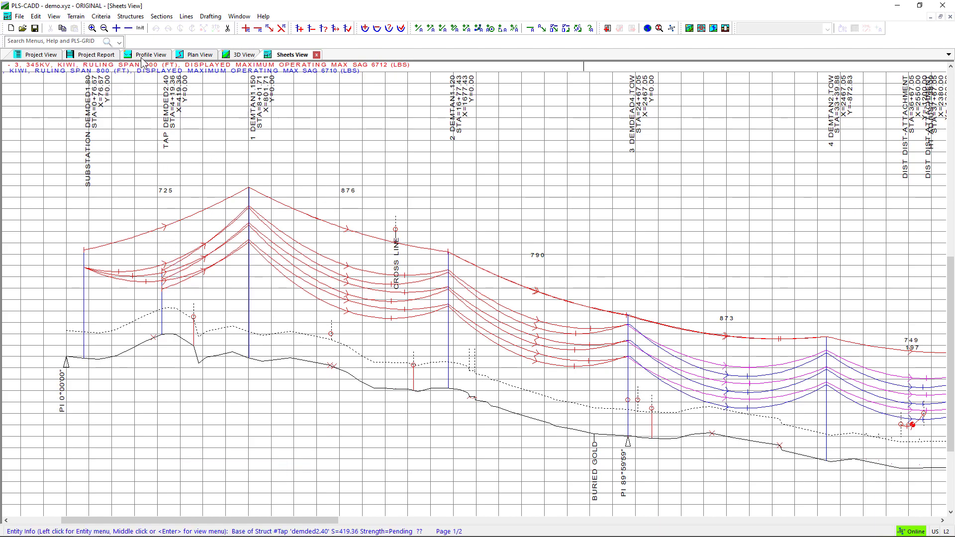
Step: In Profile View, hide the tap structure's 382 ahead span label
{"action": "left_click", "coordinate": [150, 54]}
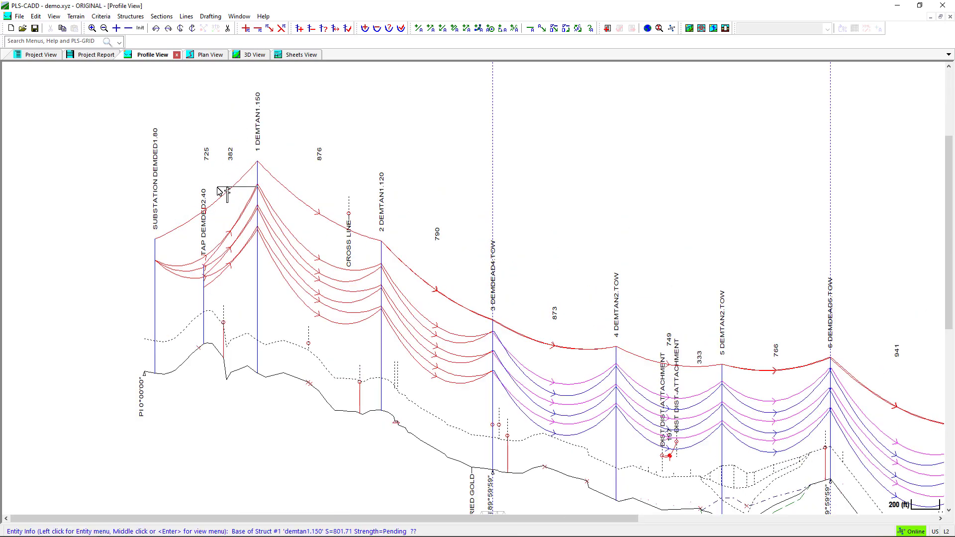
{"action": "right_click", "coordinate": [220, 190]}
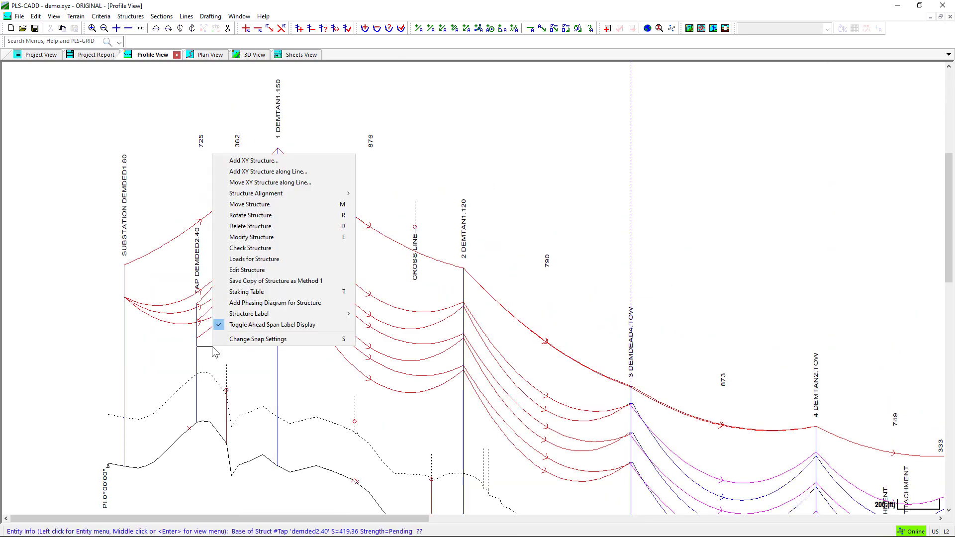
{"action": "left_click", "coordinate": [272, 324]}
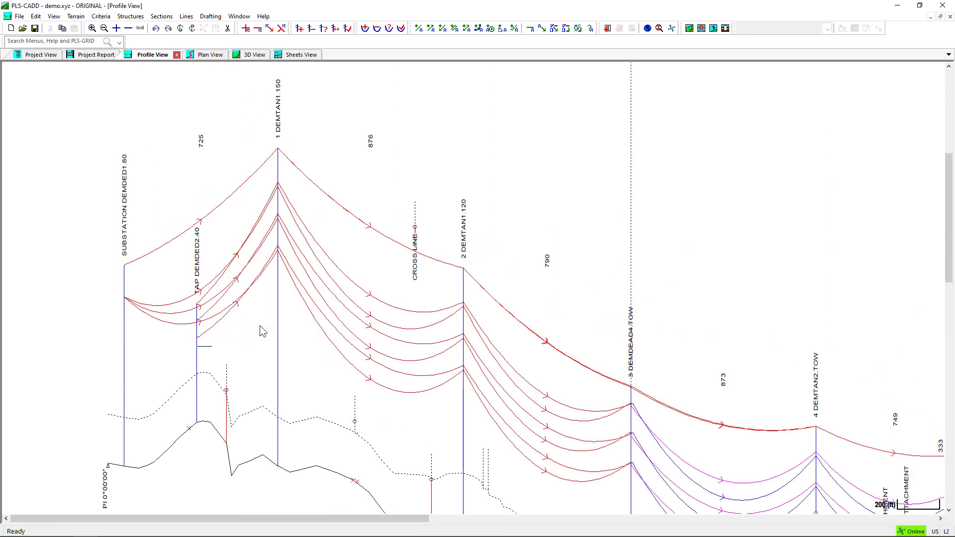
{"action": "mouse_move", "coordinate": [305, 317]}
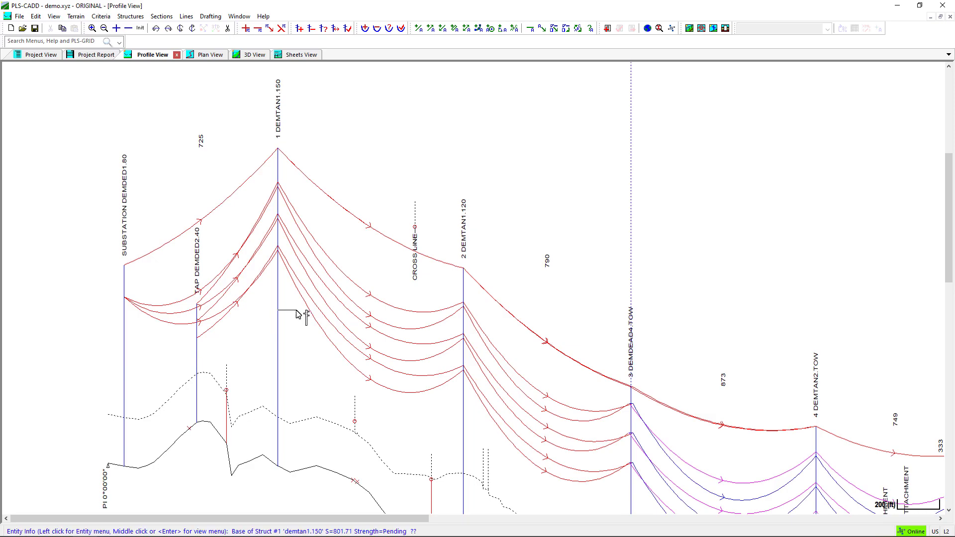
Step: Toggle the ahead span label display for structure 1 DEMTAN1.150
{"action": "right_click", "coordinate": [298, 317]}
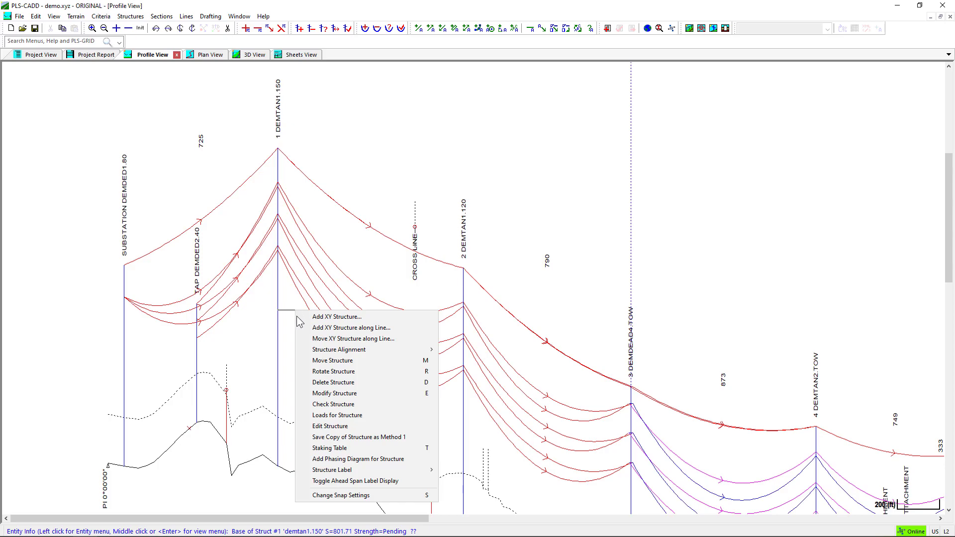
{"action": "mouse_move", "coordinate": [353, 480]}
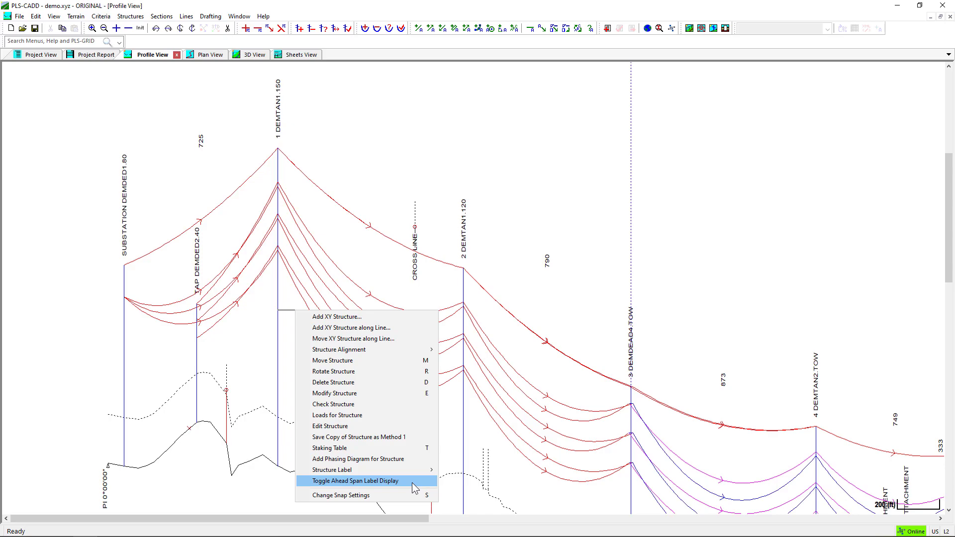
{"action": "left_click", "coordinate": [353, 480]}
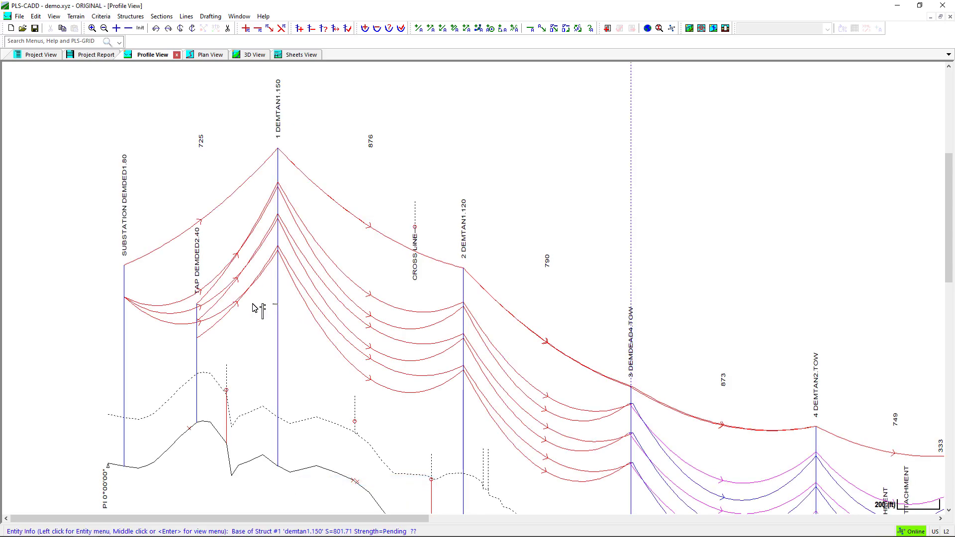
{"action": "right_click", "coordinate": [262, 307]}
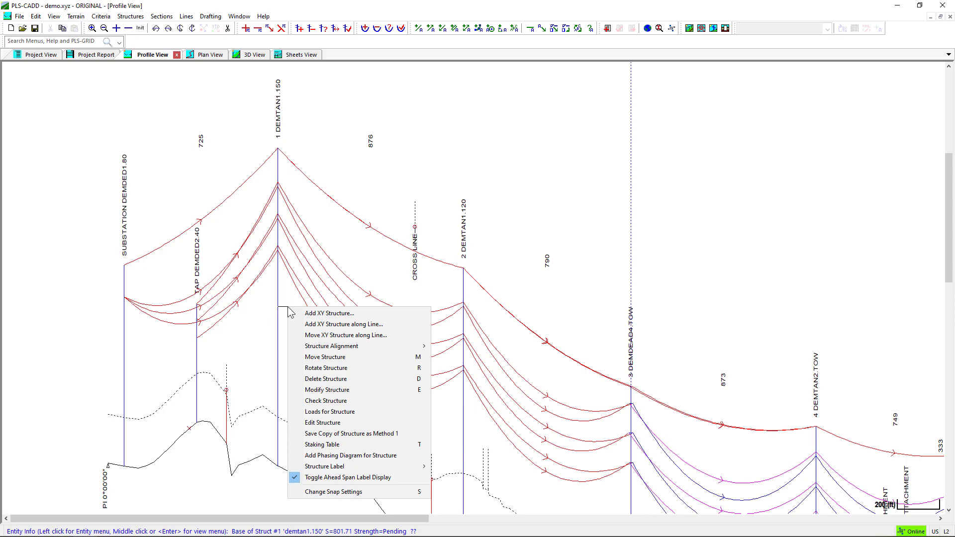
{"action": "mouse_move", "coordinate": [358, 335]}
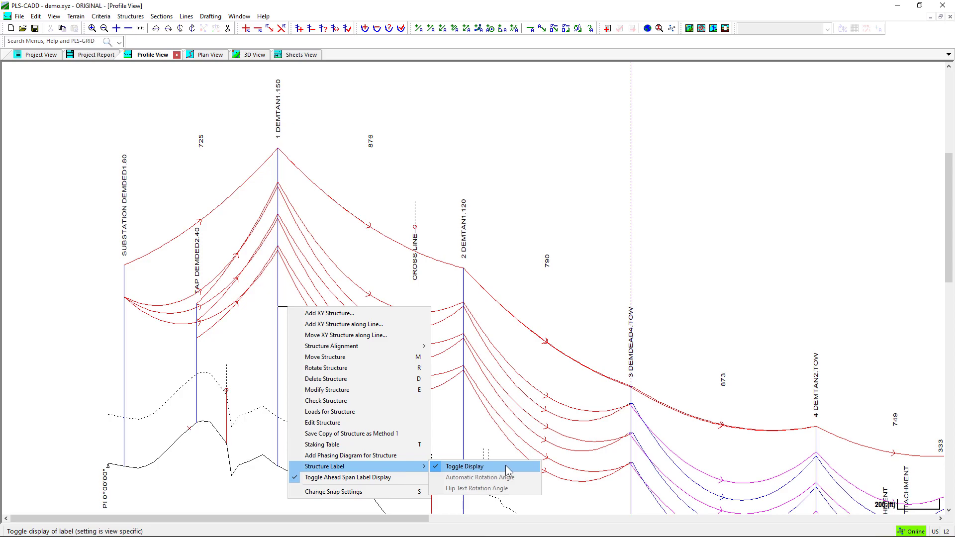
Step: Hide the DEMTAN1.150 and TAP DEMDED2.40 structure labels, then show DEMTAN1.150's label again
{"action": "left_click", "coordinate": [466, 466]}
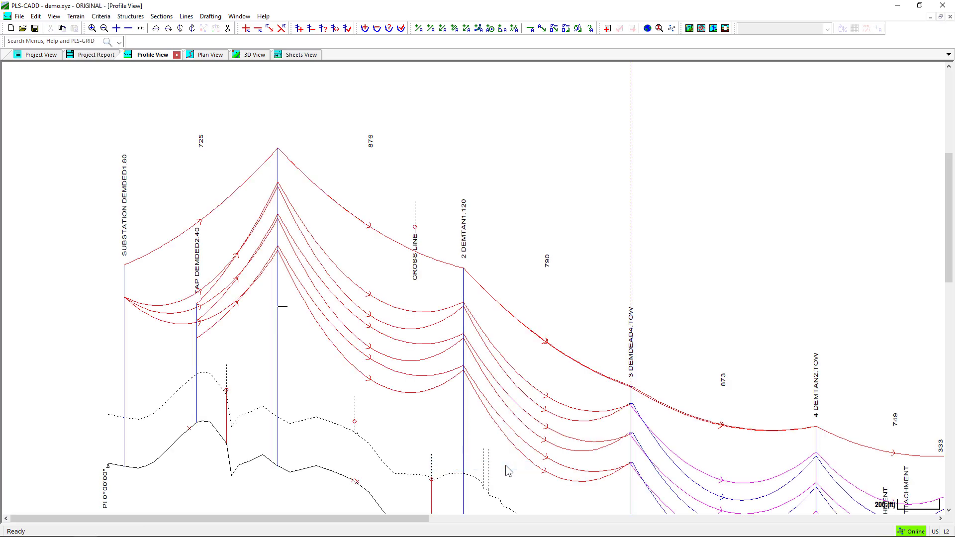
{"action": "right_click", "coordinate": [277, 152]}
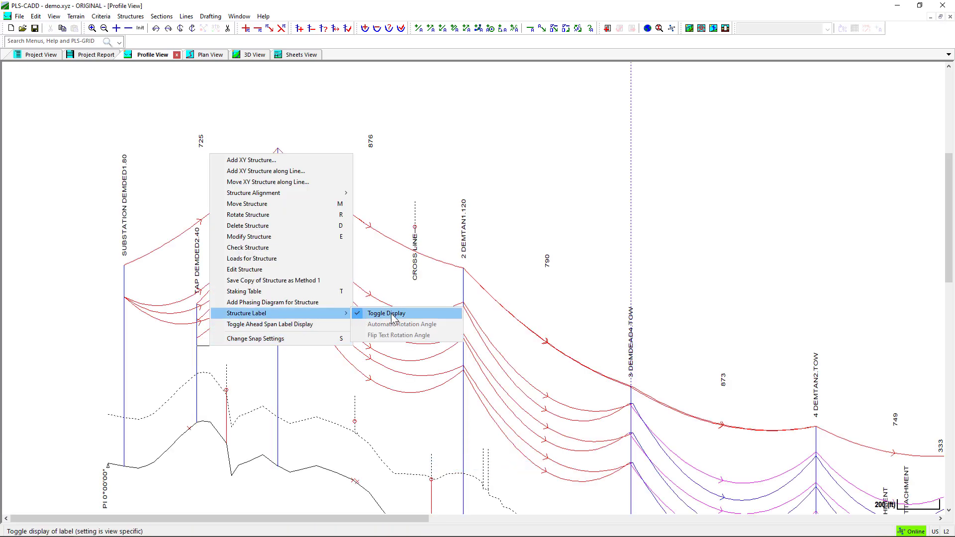
{"action": "left_click", "coordinate": [386, 313]}
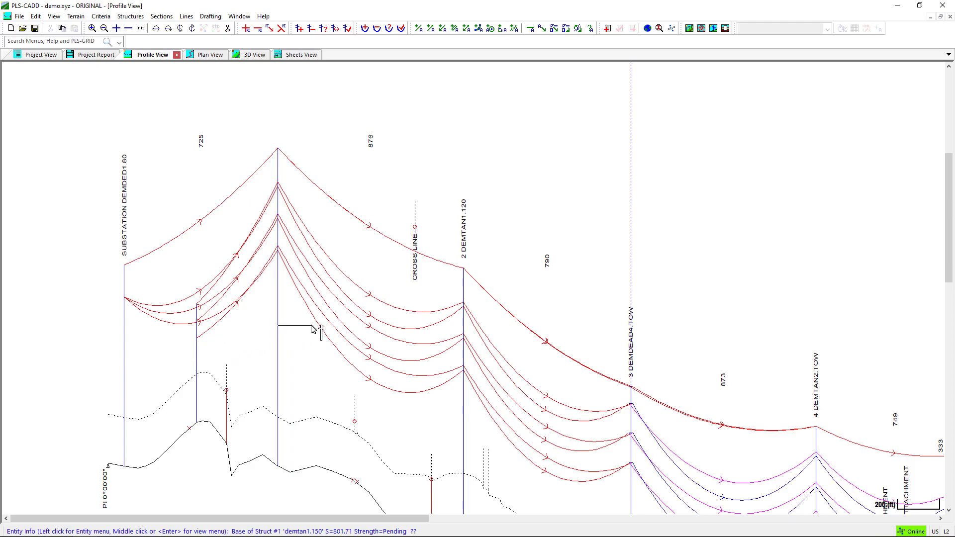
{"action": "right_click", "coordinate": [314, 329]}
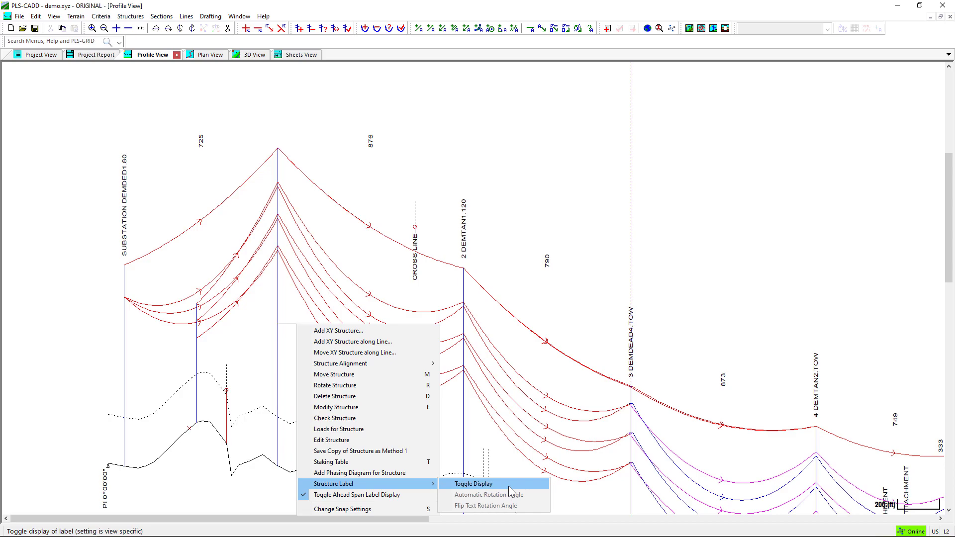
{"action": "left_click", "coordinate": [472, 483]}
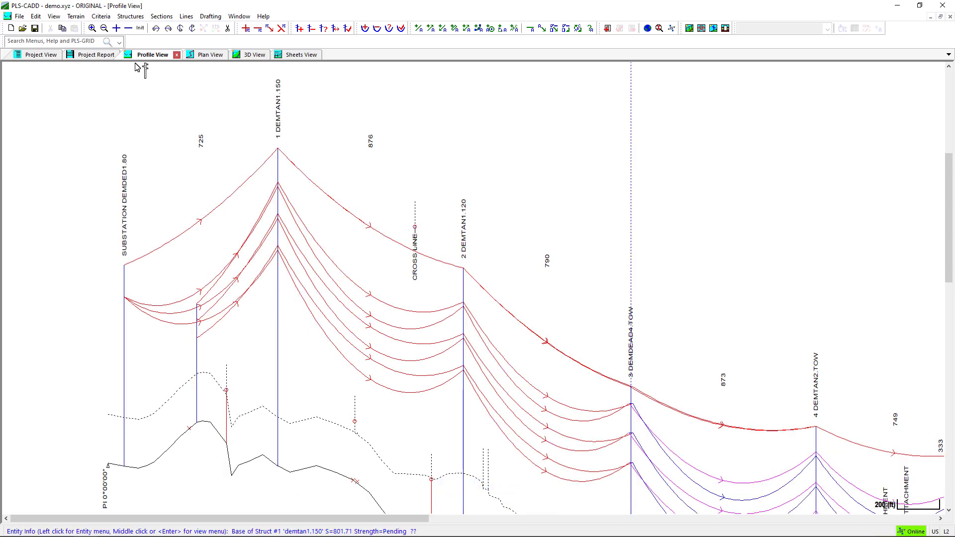